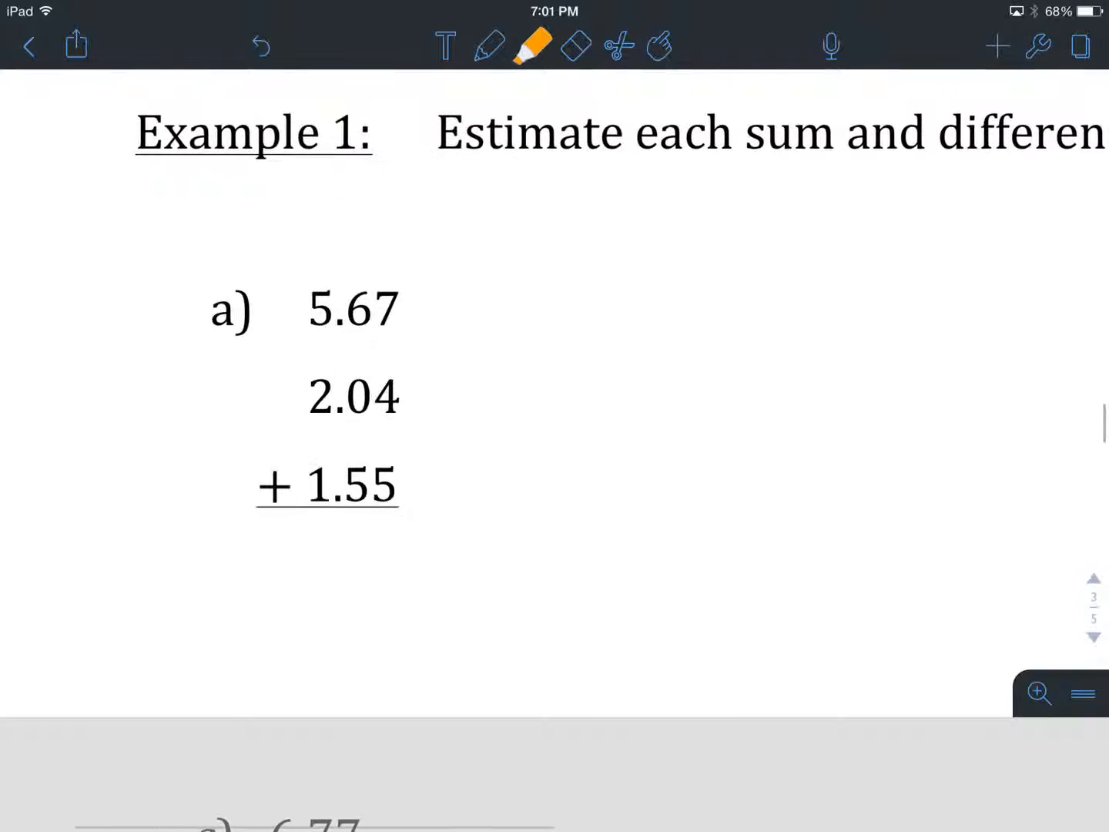
# Highlight the digits of 5.67 in green and write its rounded value 6 beside problem a
pyautogui.click(531, 46)
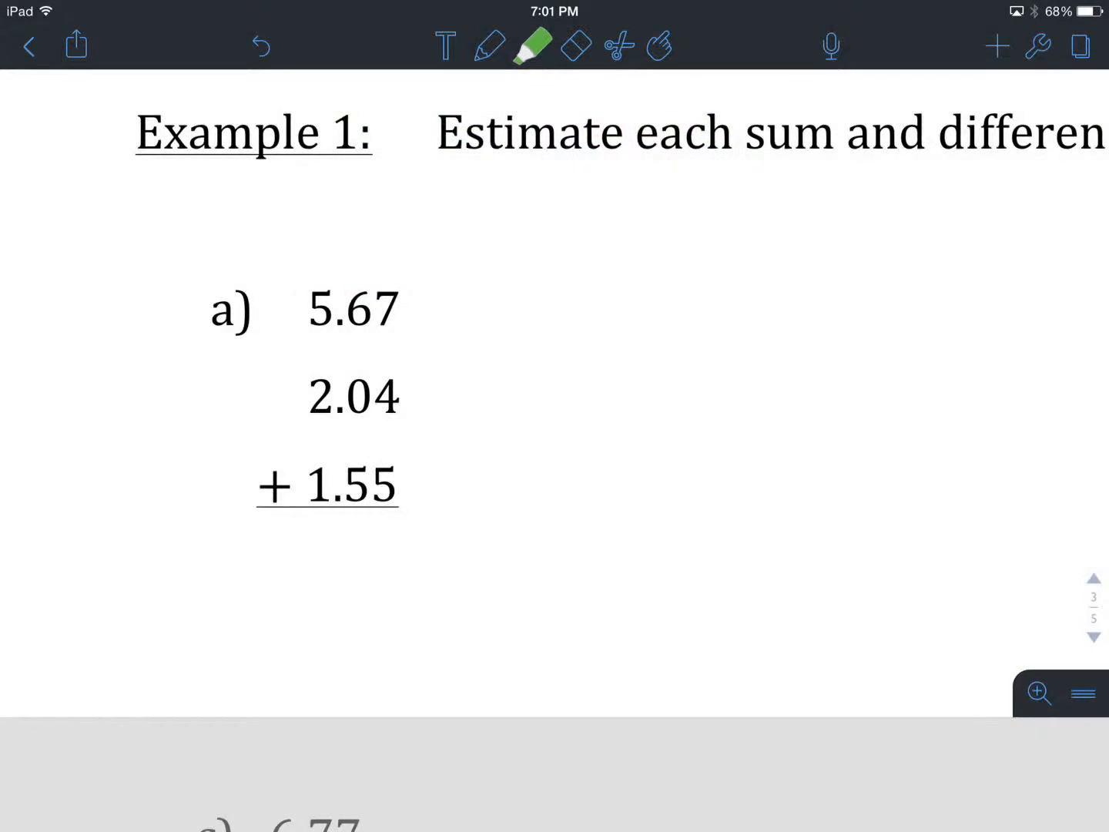
pyautogui.click(533, 46)
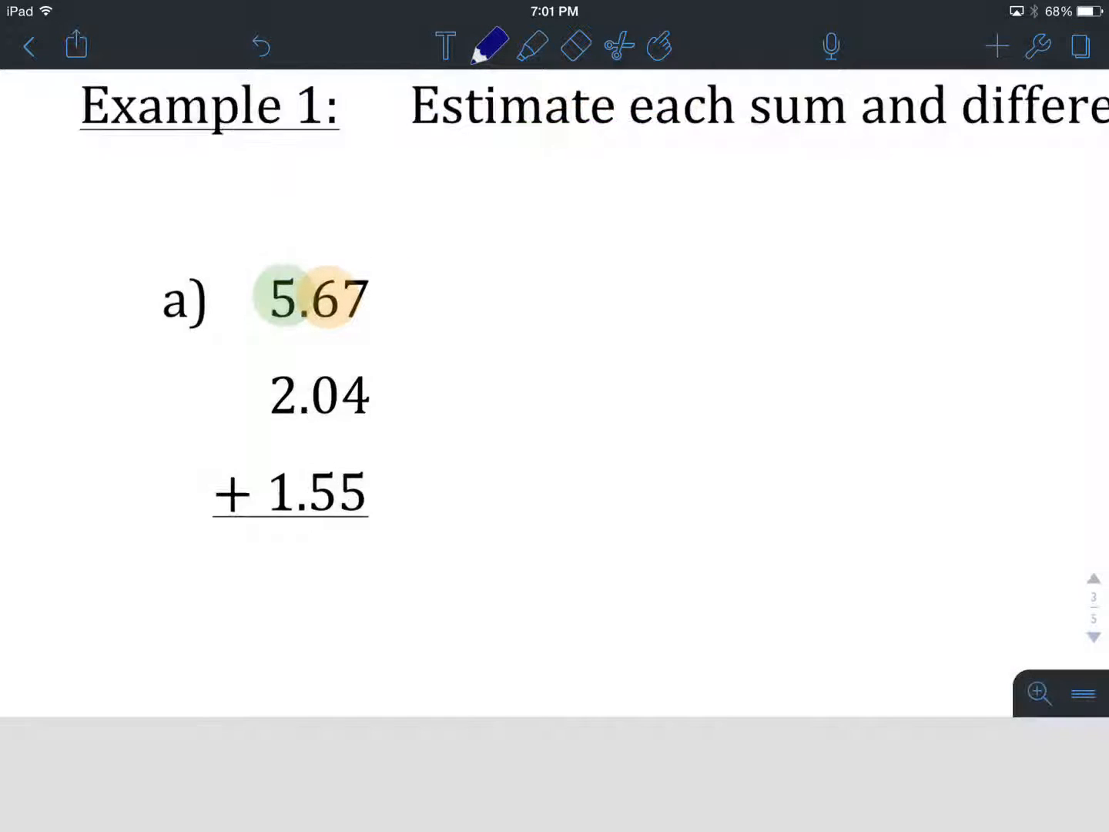
pyautogui.moveTo(567, 231); pyautogui.dragTo(593, 308)
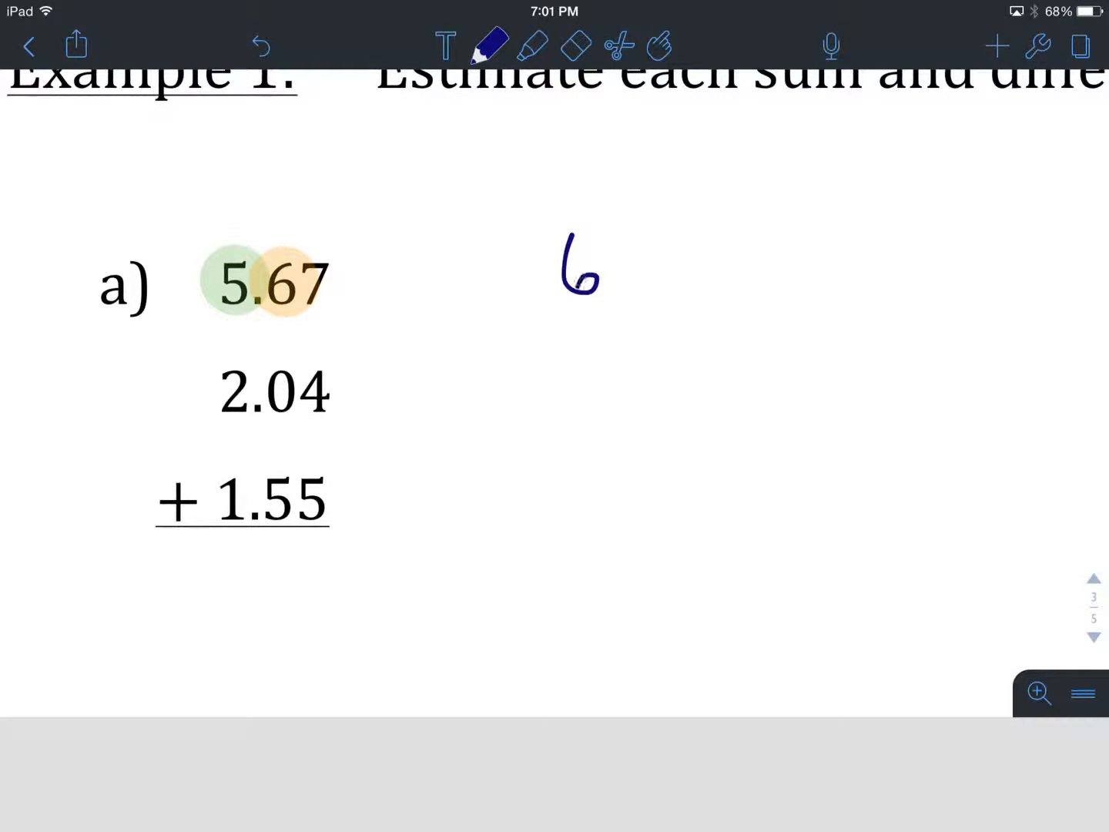
pyautogui.click(533, 46)
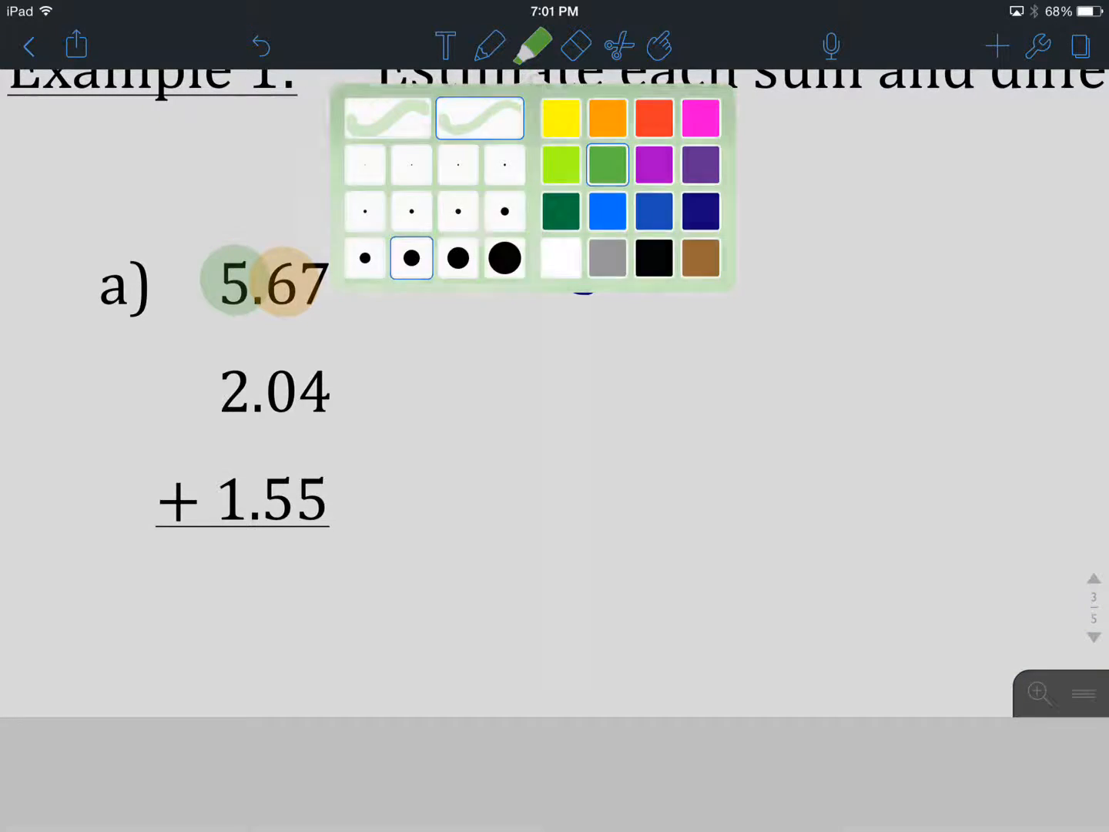
pyautogui.click(608, 117)
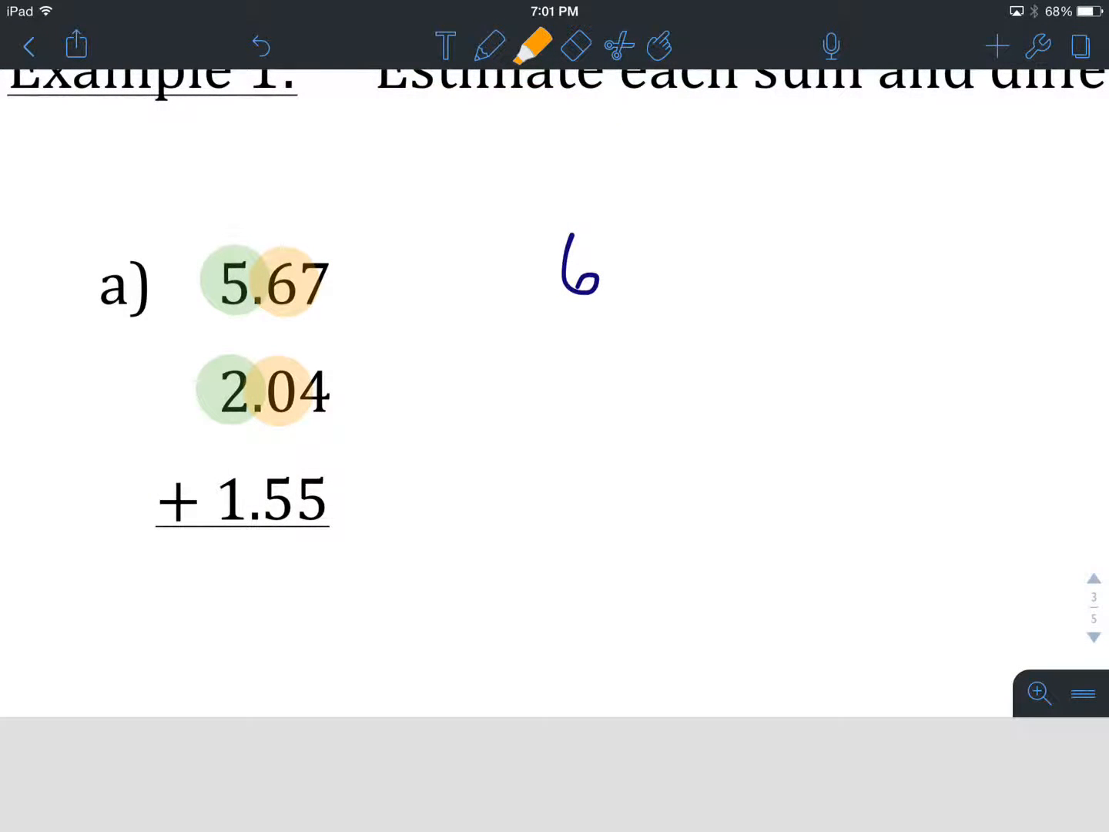
# Mark 2.04 and 1.55, write their rounded values 2 and 2, and draw the addition line
pyautogui.click(490, 46)
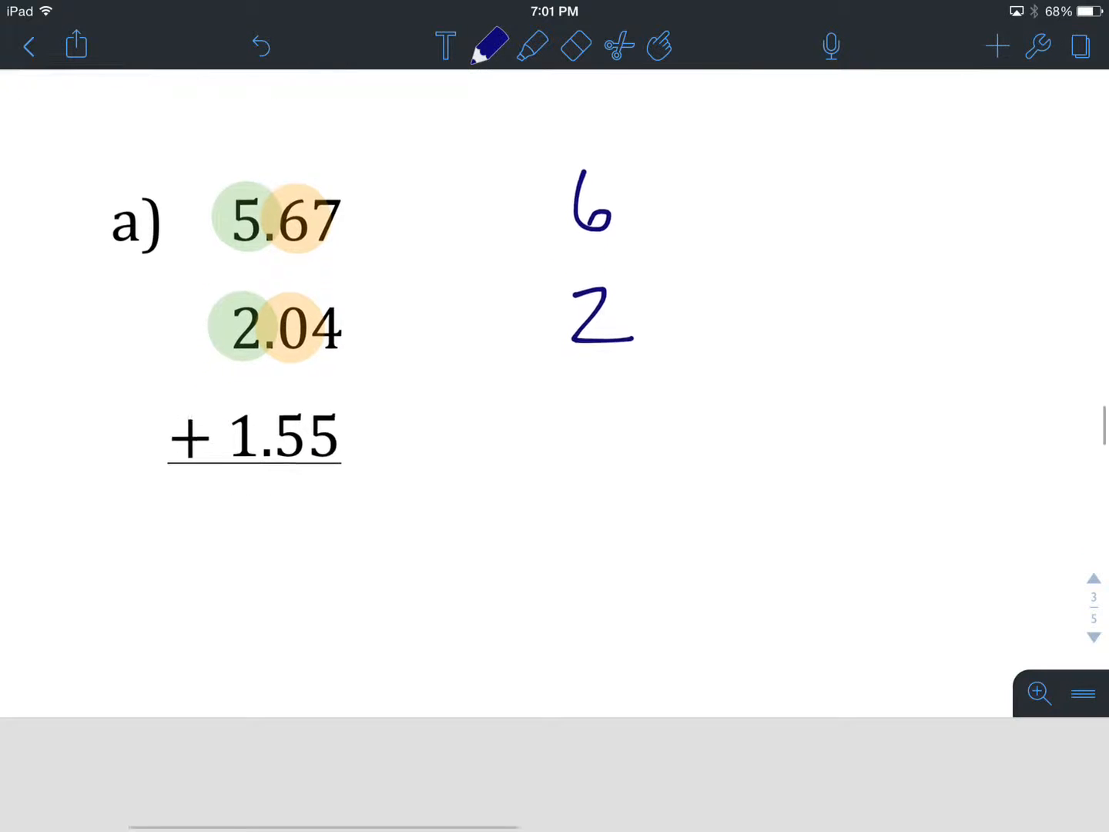
pyautogui.click(532, 46)
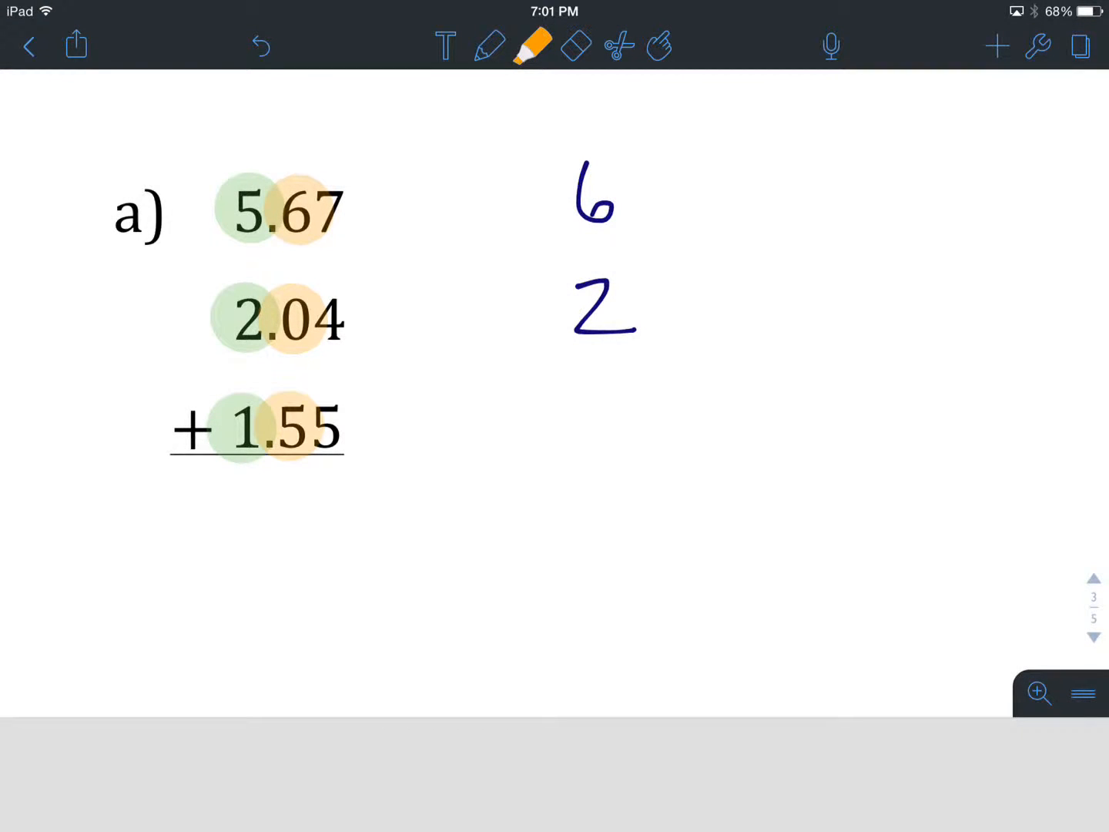
pyautogui.click(490, 46)
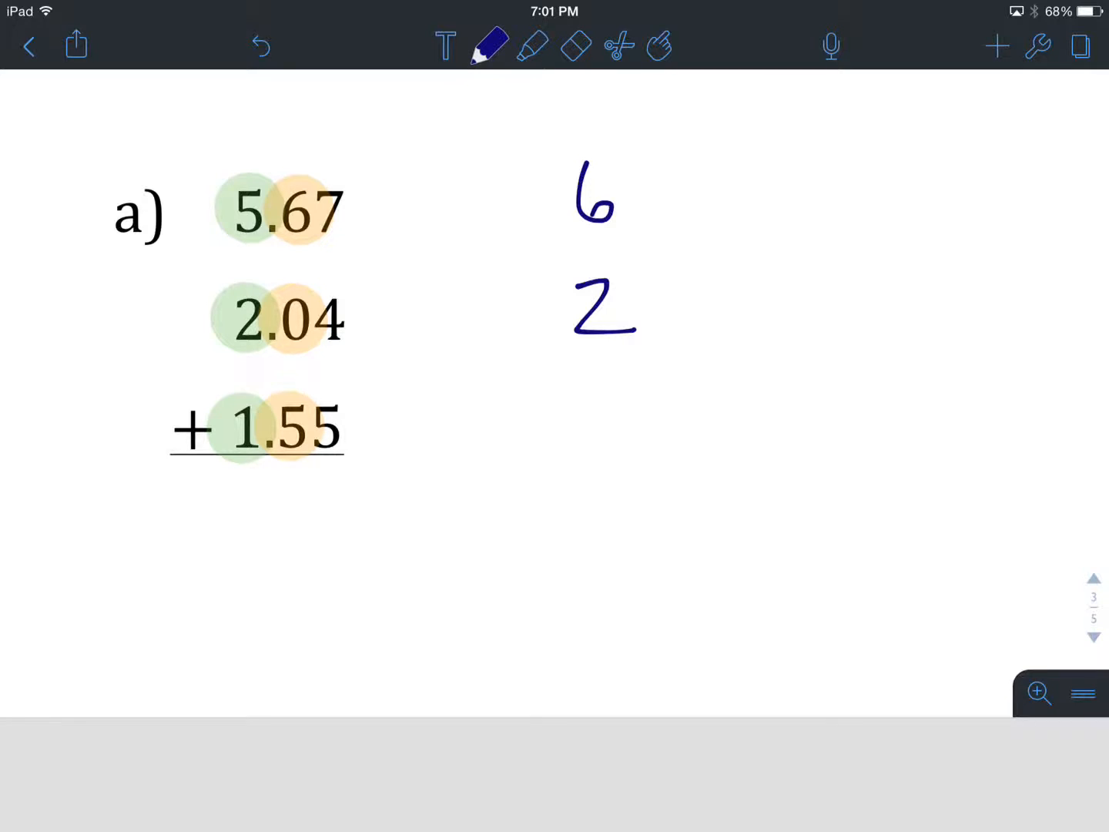
pyautogui.moveTo(575, 393); pyautogui.dragTo(635, 447)
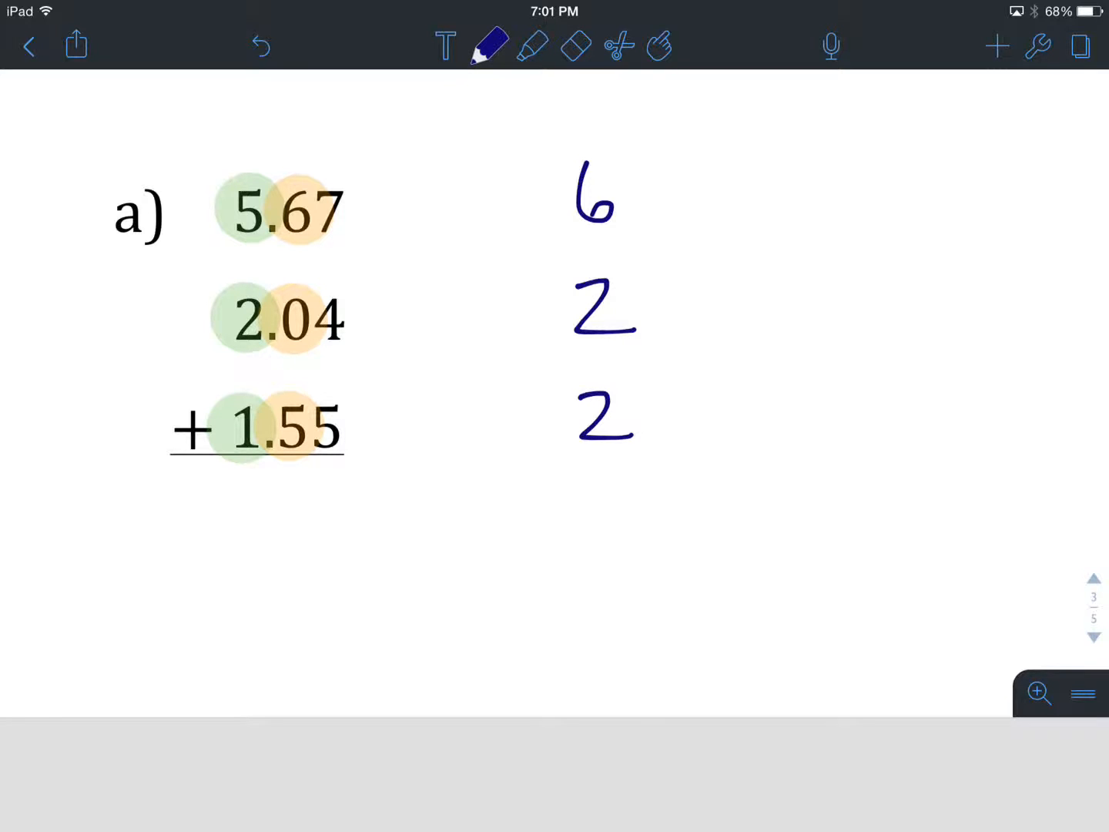
pyautogui.moveTo(478, 462); pyautogui.dragTo(714, 466)
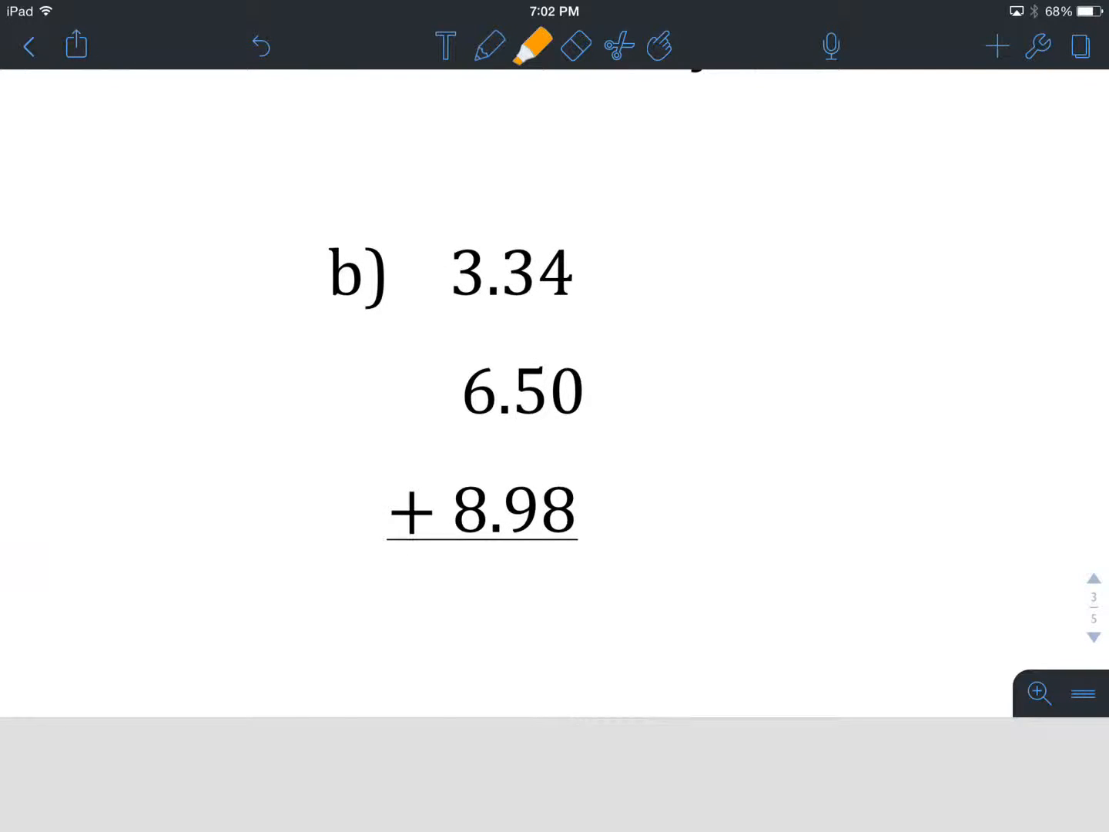
# Highlight the digits of 3.34 and write its rounded value 3 beside problem b
pyautogui.click(530, 45)
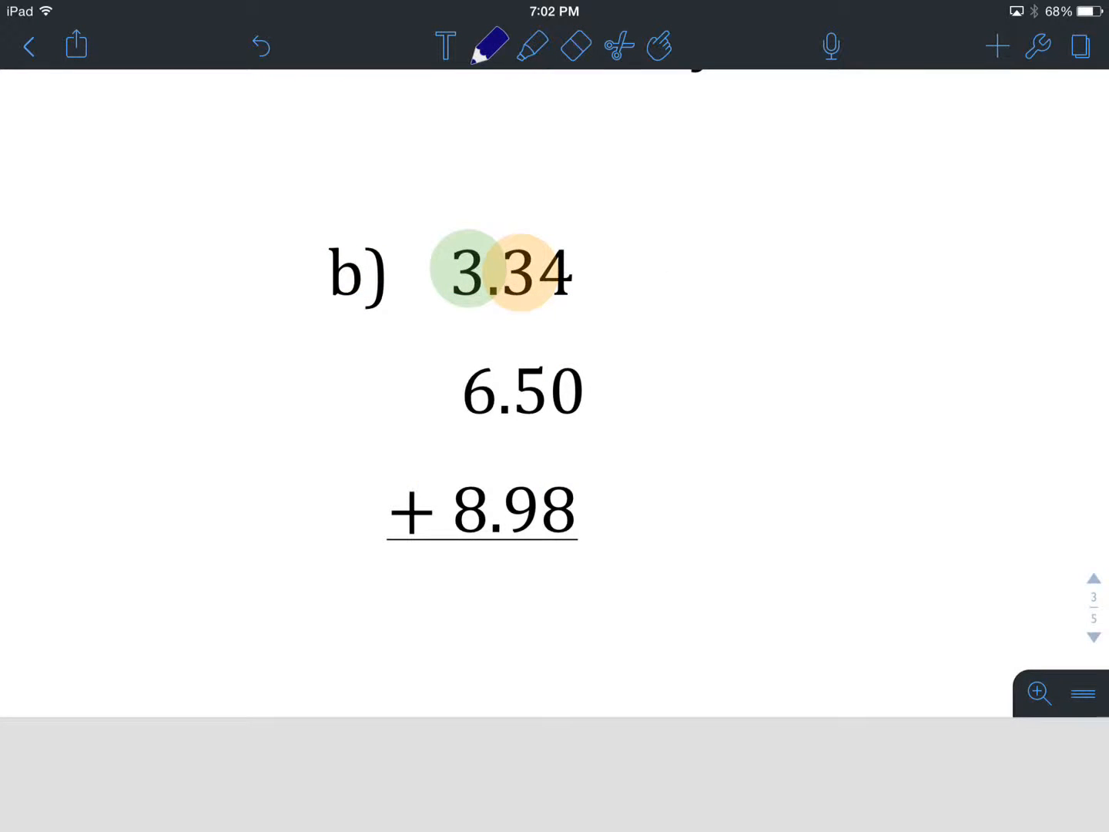
pyautogui.moveTo(851, 224); pyautogui.dragTo(897, 289)
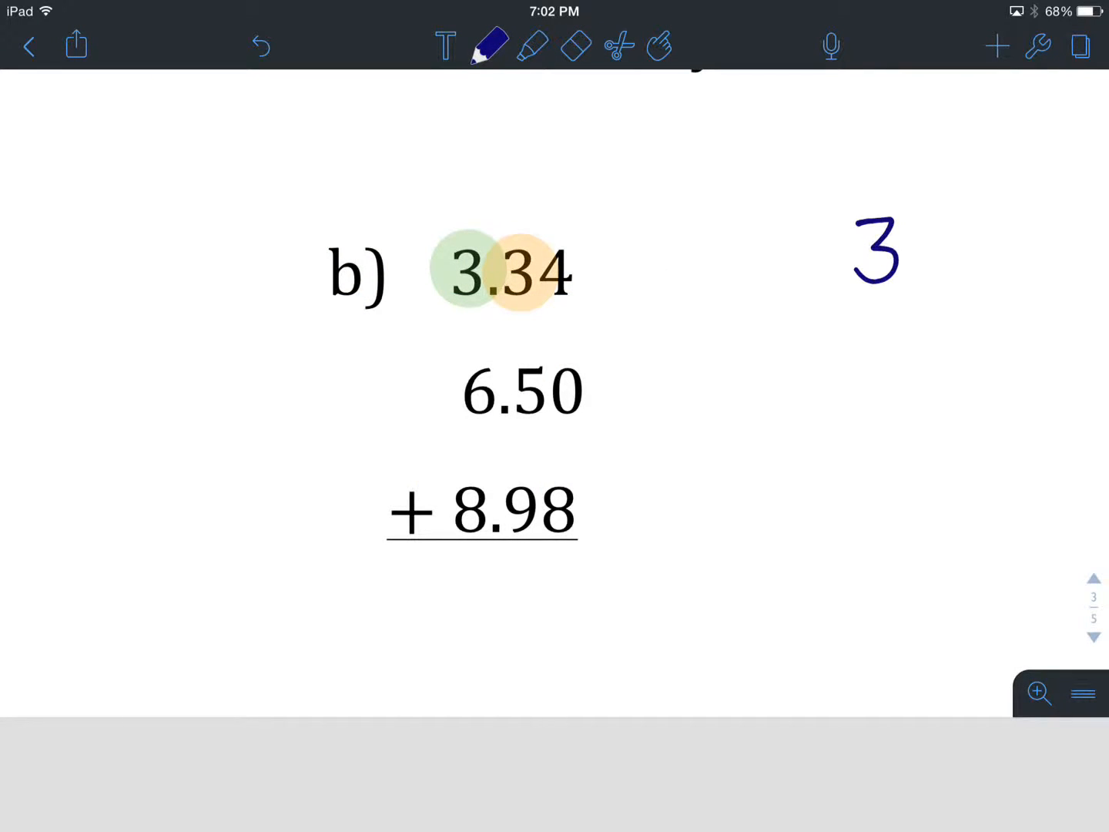
pyautogui.click(532, 45)
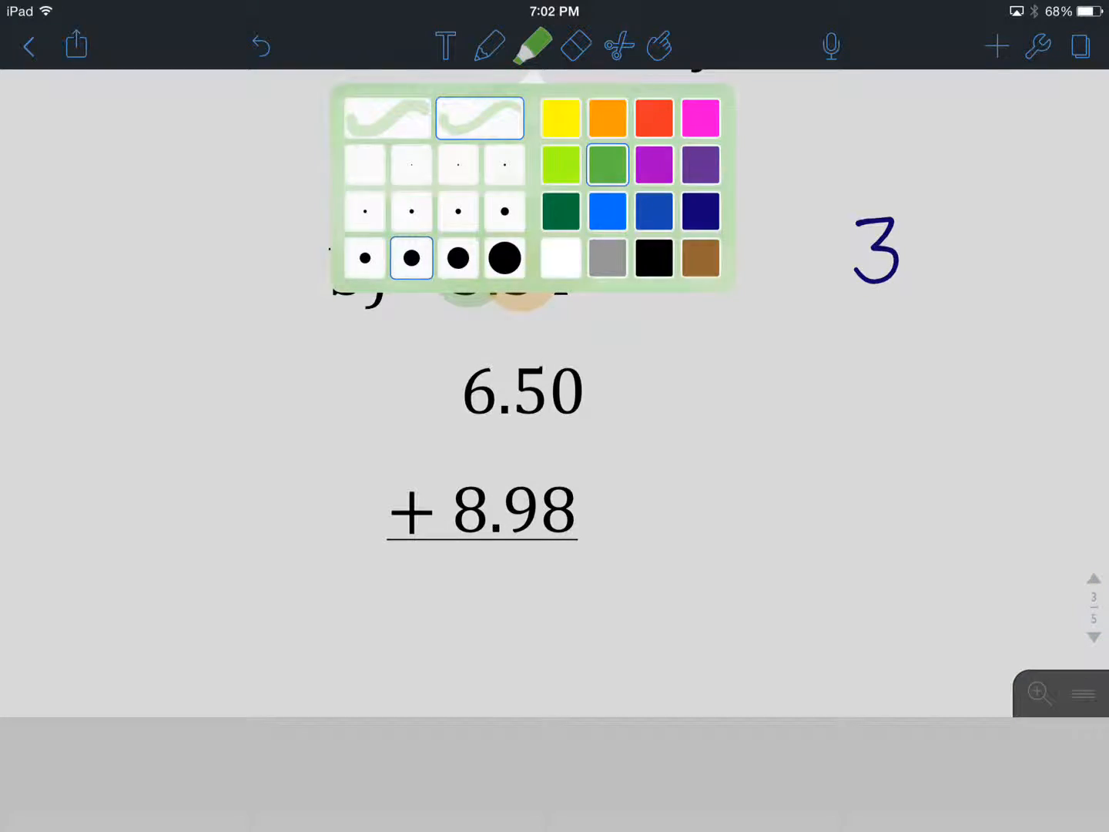
pyautogui.click(608, 117)
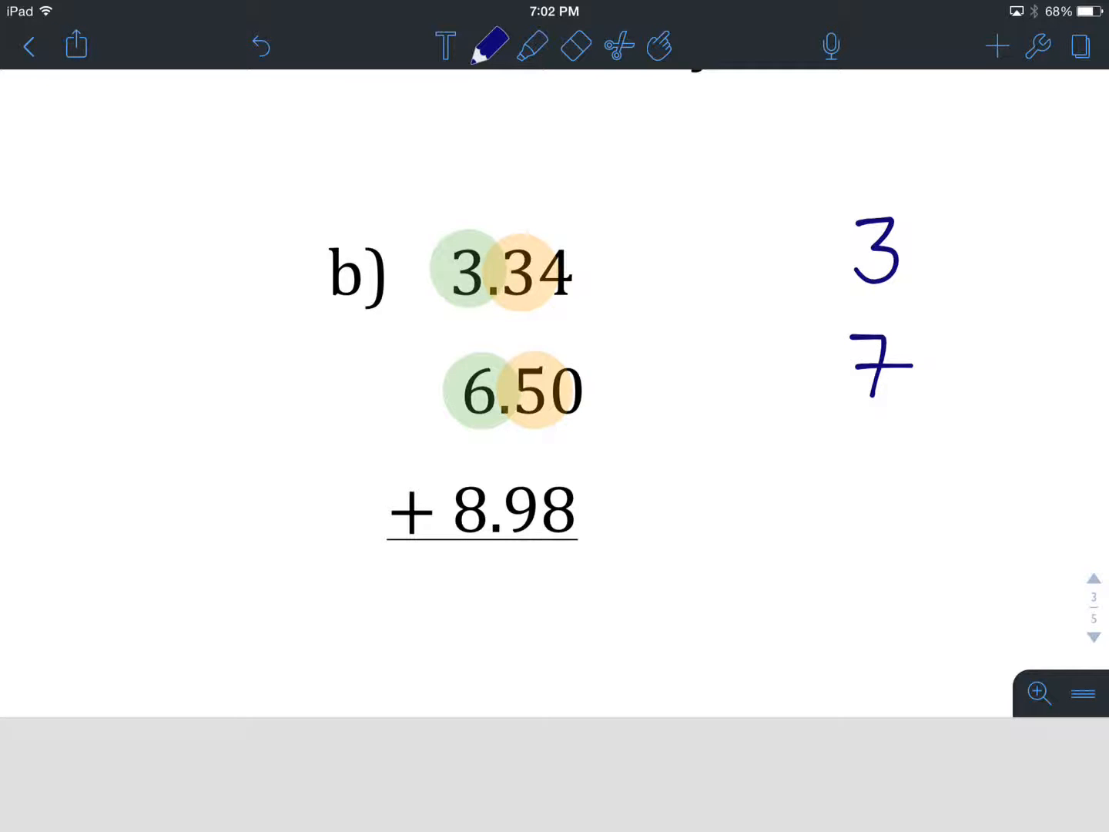
# Mark 6.50 and 8.98, write the rounded 7 and 9, and draw the line for the estimate of 19
pyautogui.click(531, 46)
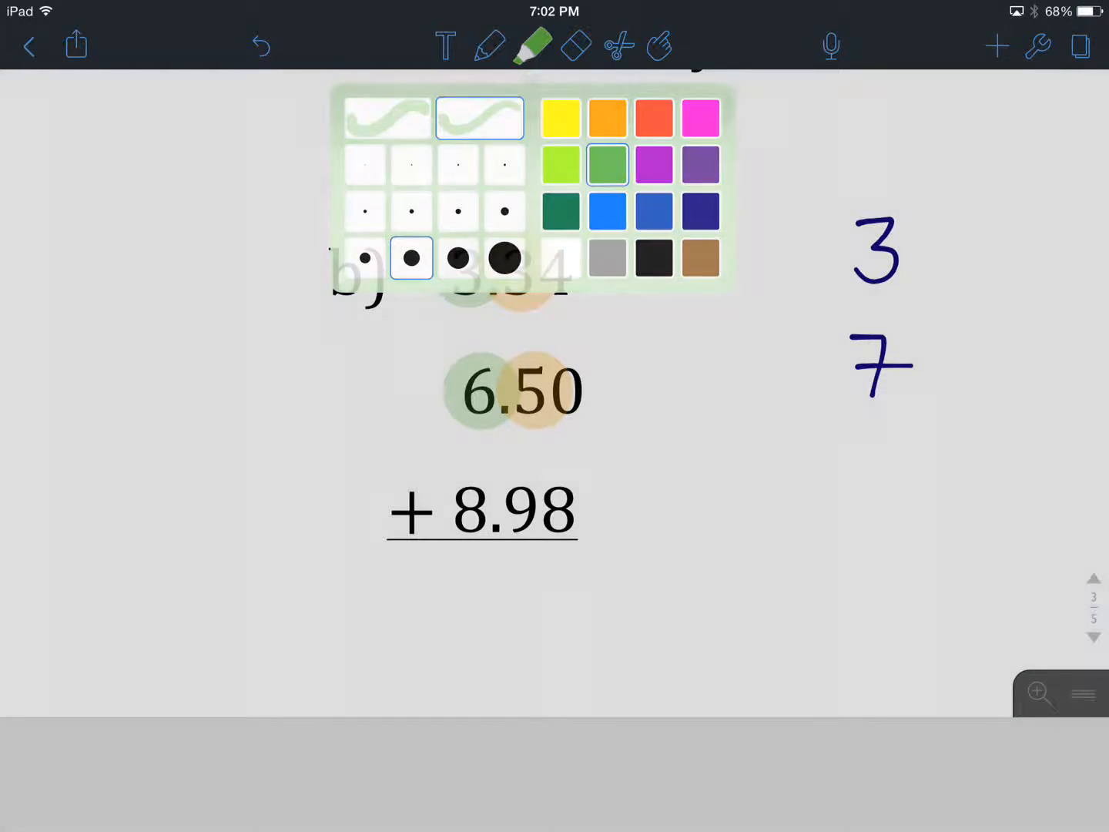
pyautogui.click(609, 117)
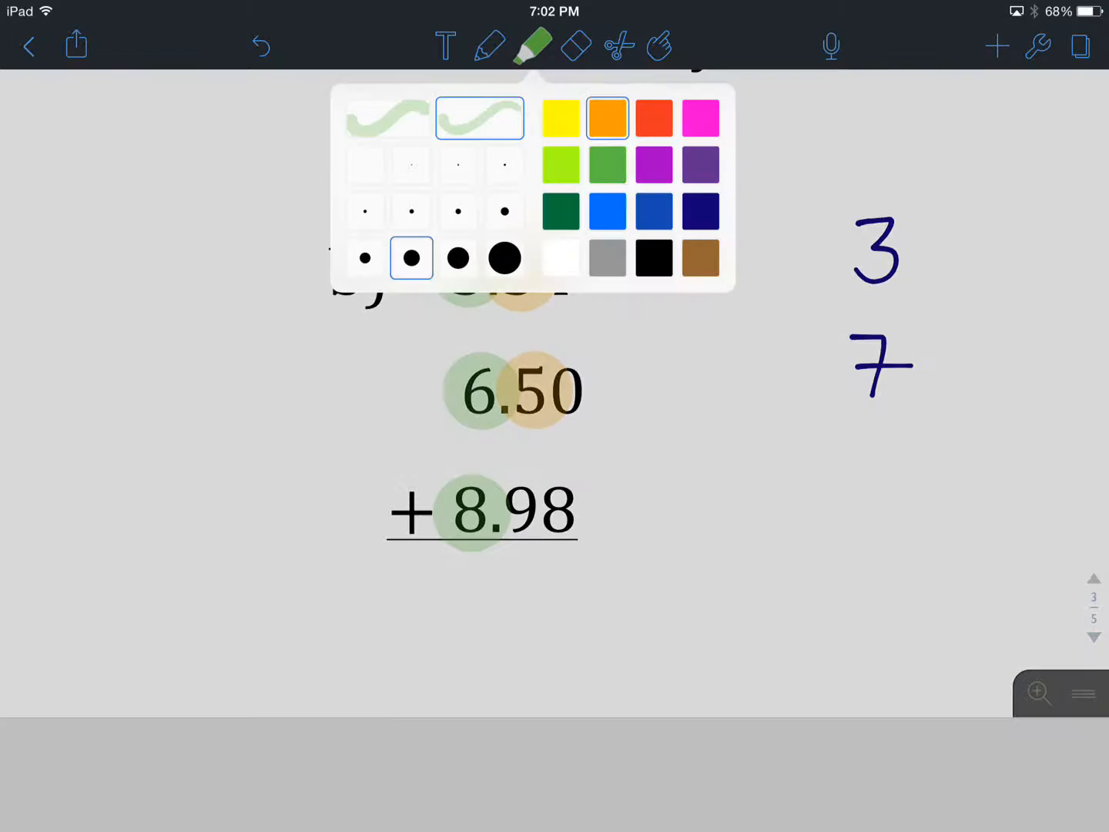
pyautogui.click(490, 45)
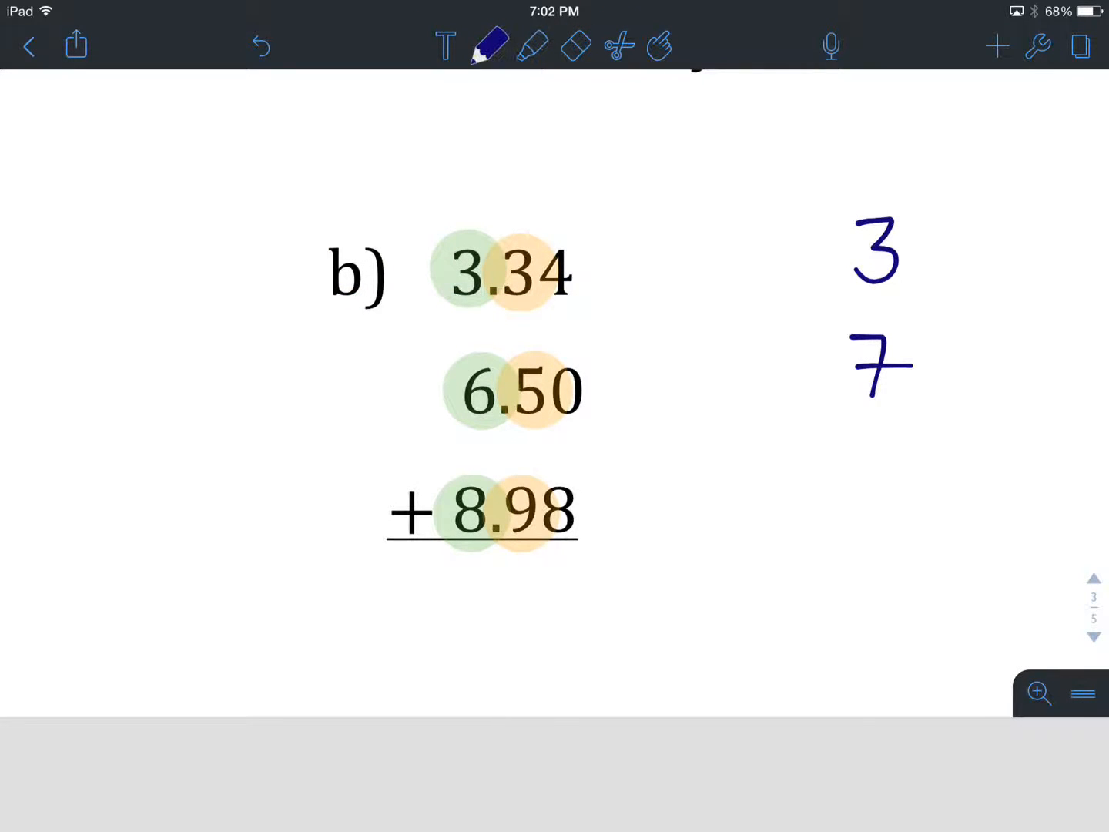
pyautogui.moveTo(855, 462); pyautogui.dragTo(886, 539)
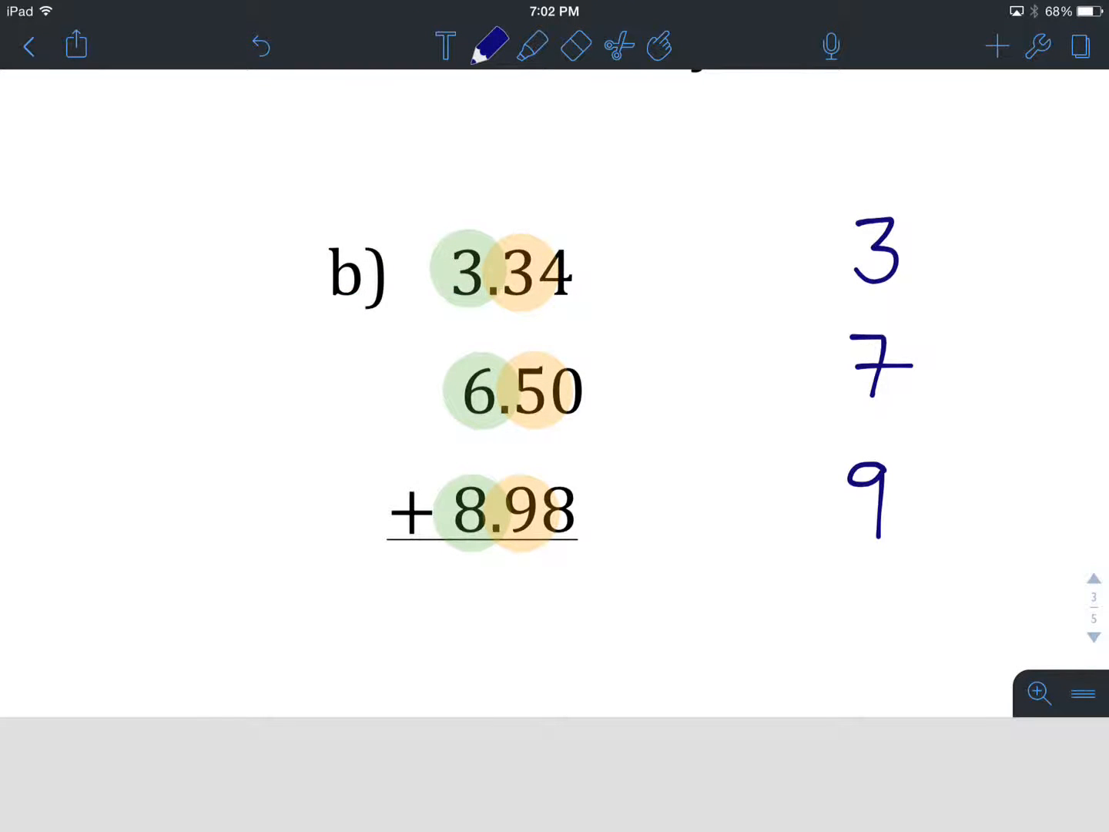
pyautogui.moveTo(724, 500); pyautogui.dragTo(948, 555)
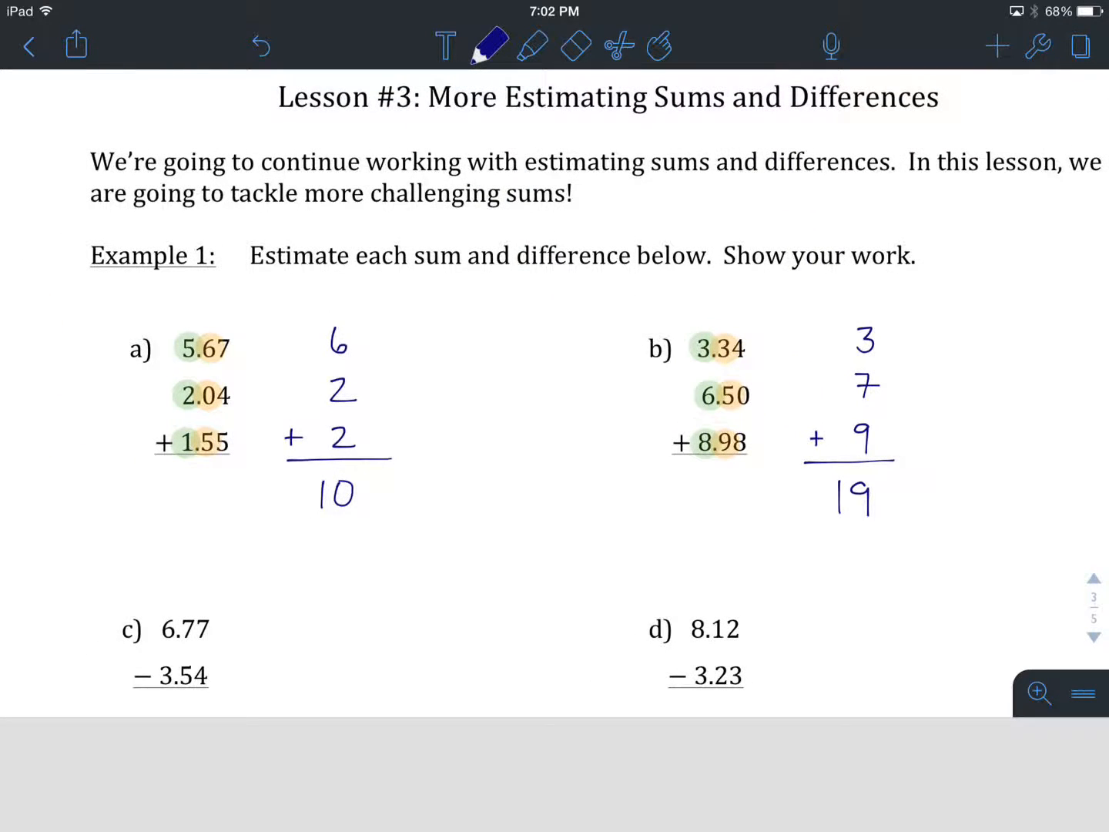
# Highlight the digits of 6.77 and write its rounded value 7 beside problem c
pyautogui.scroll(-3)
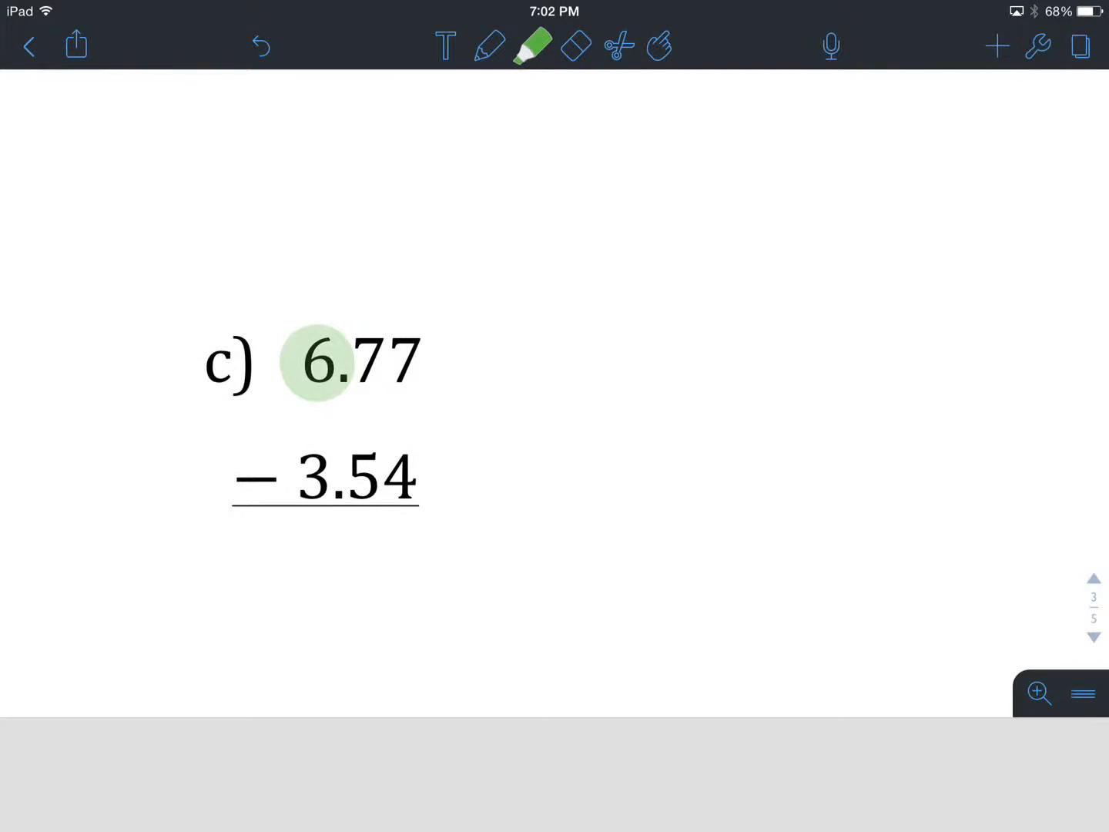
pyautogui.click(529, 47)
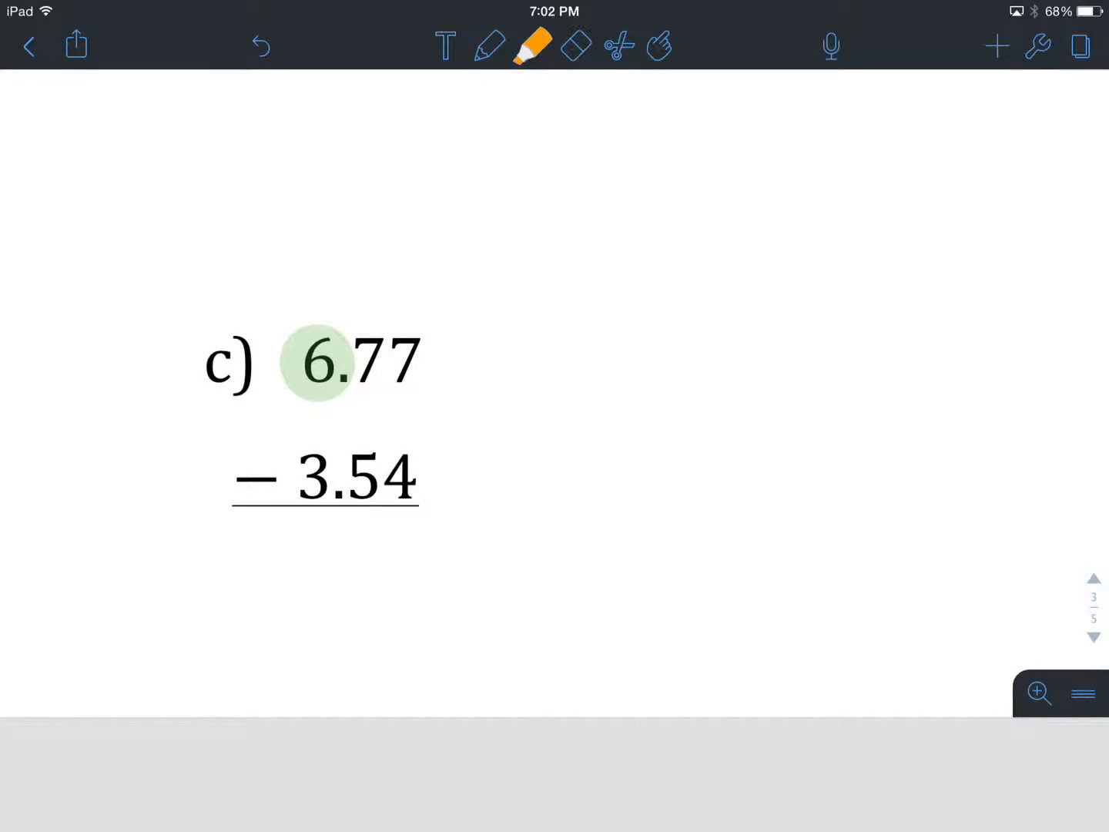
pyautogui.click(490, 47)
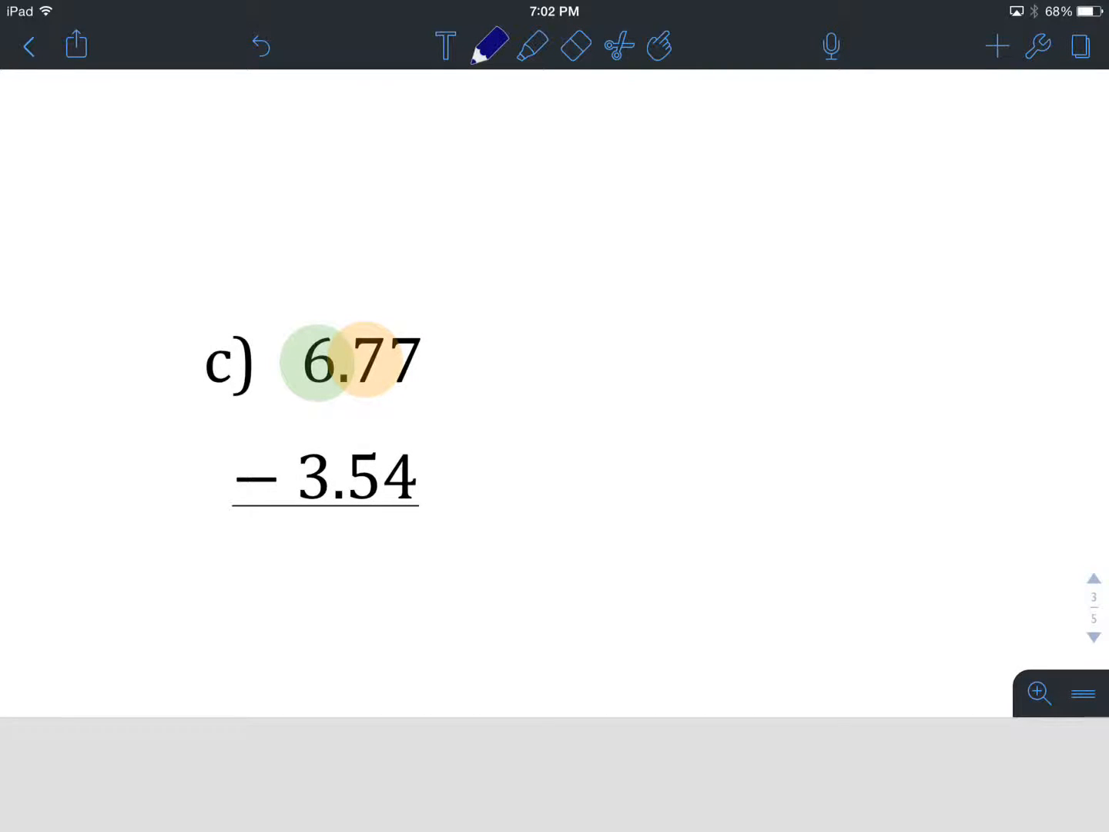
pyautogui.moveTo(639, 321); pyautogui.dragTo(632, 378)
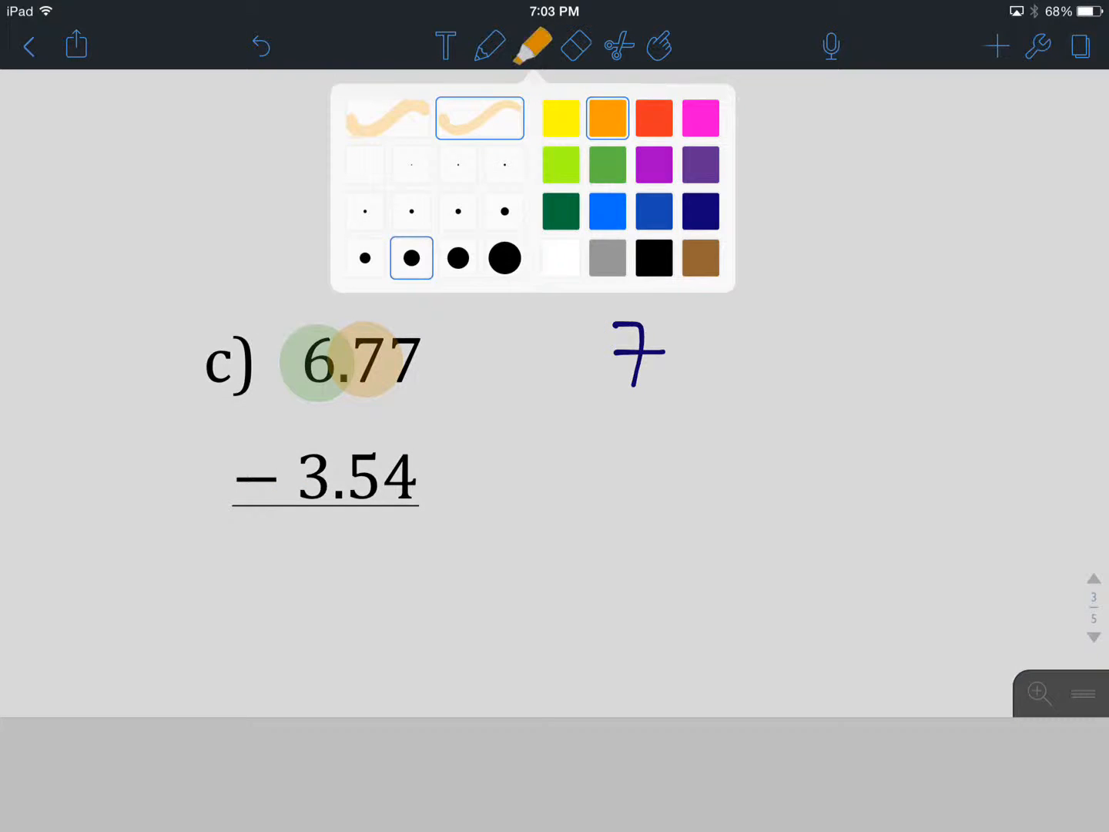
# Mark 3.54, write minus 4 with a line, and the estimated difference 3 below it
pyautogui.click(533, 46)
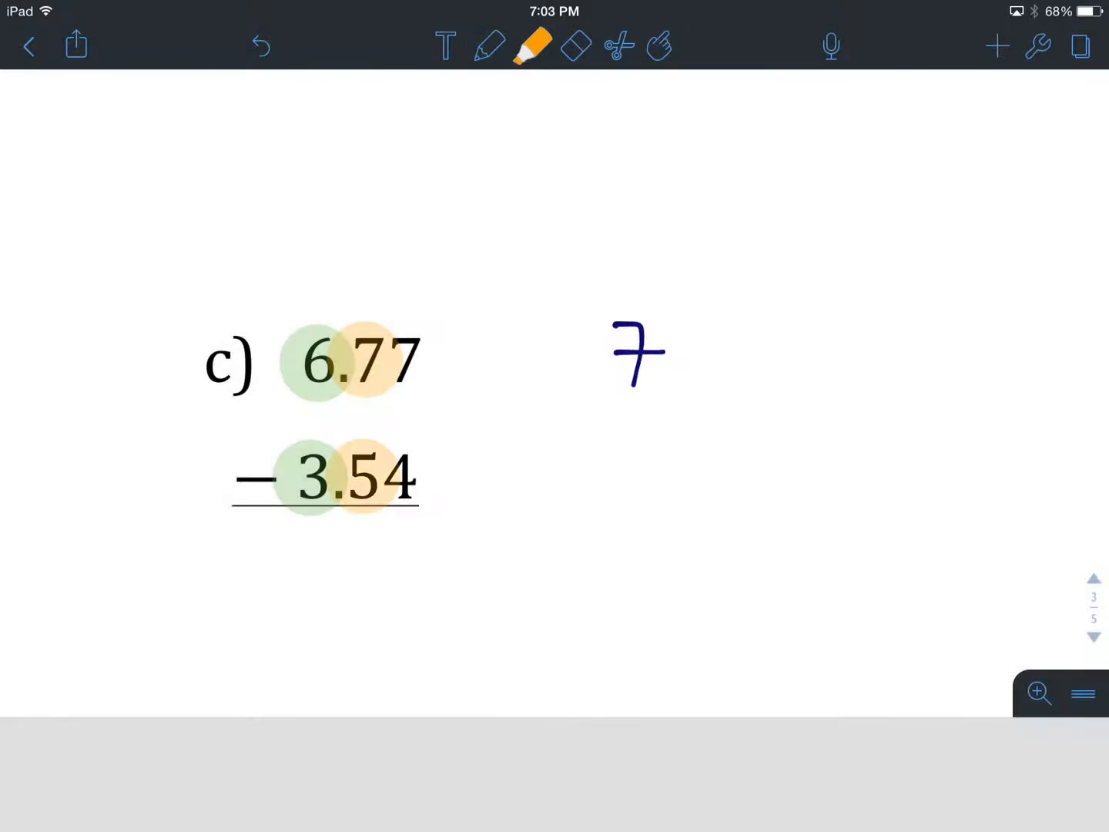
pyautogui.click(489, 46)
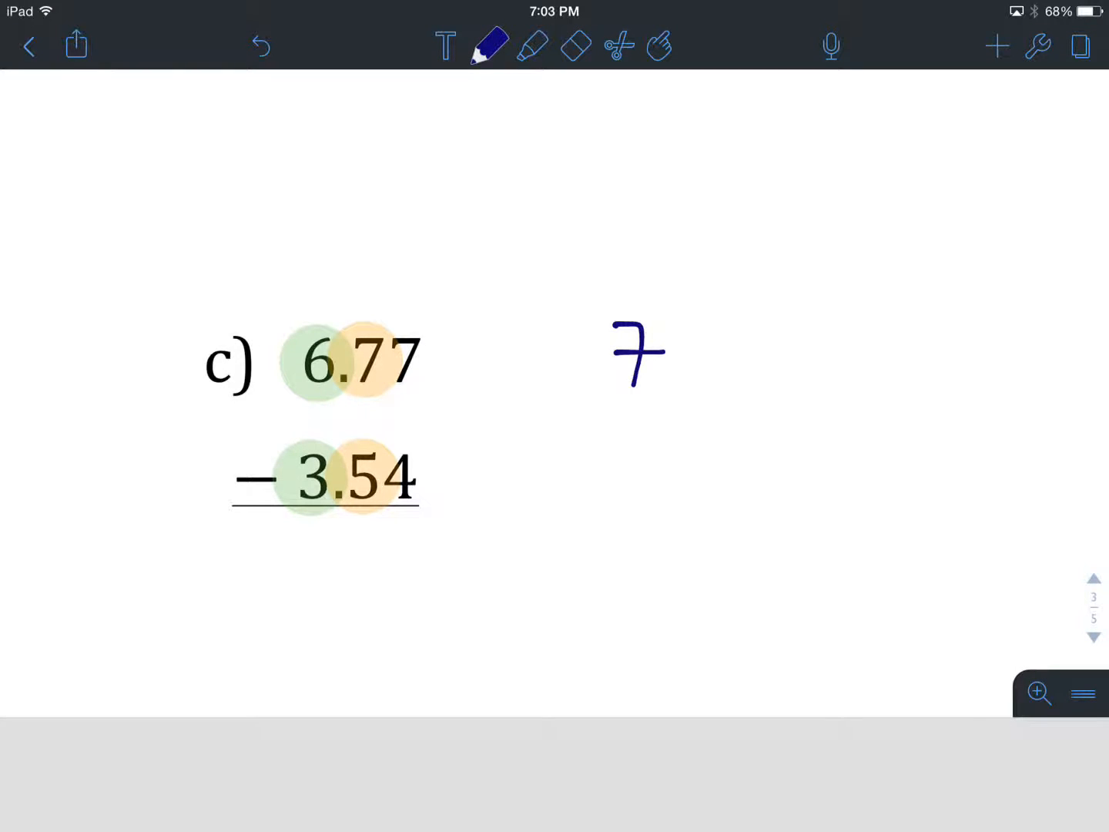
pyautogui.moveTo(647, 431); pyautogui.dragTo(631, 493)
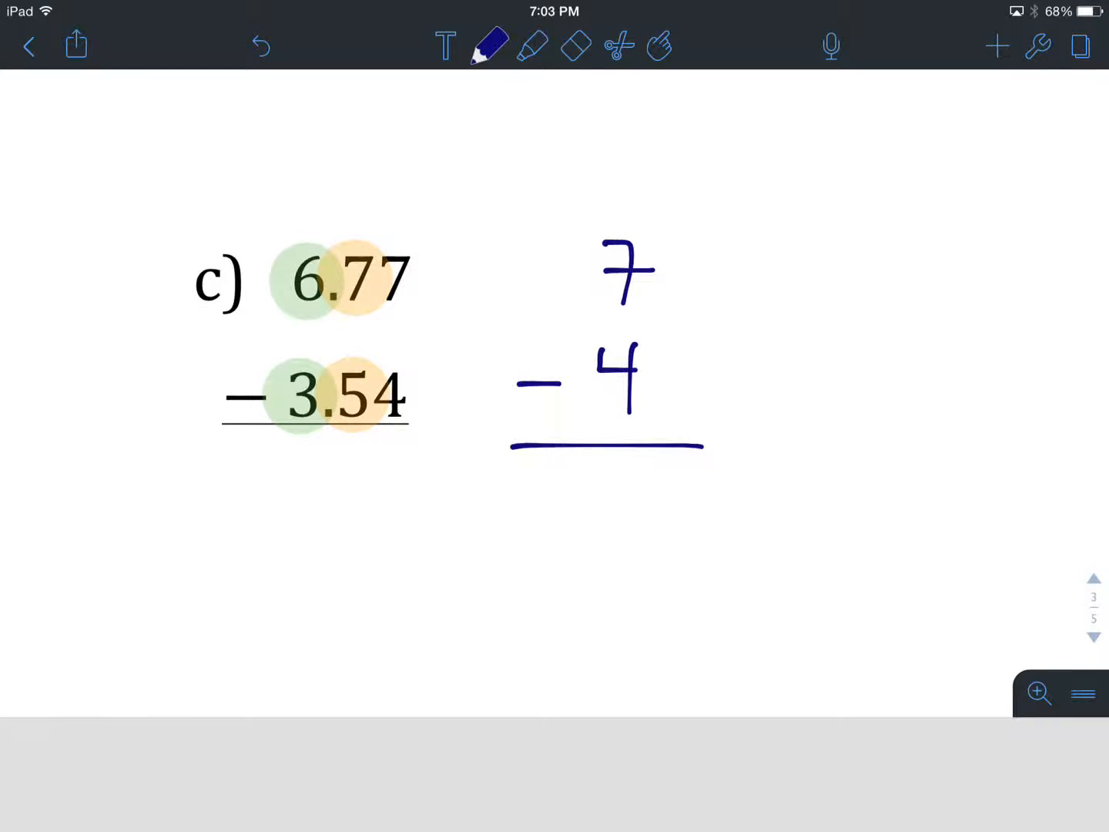
pyautogui.moveTo(585, 493); pyautogui.dragTo(632, 562)
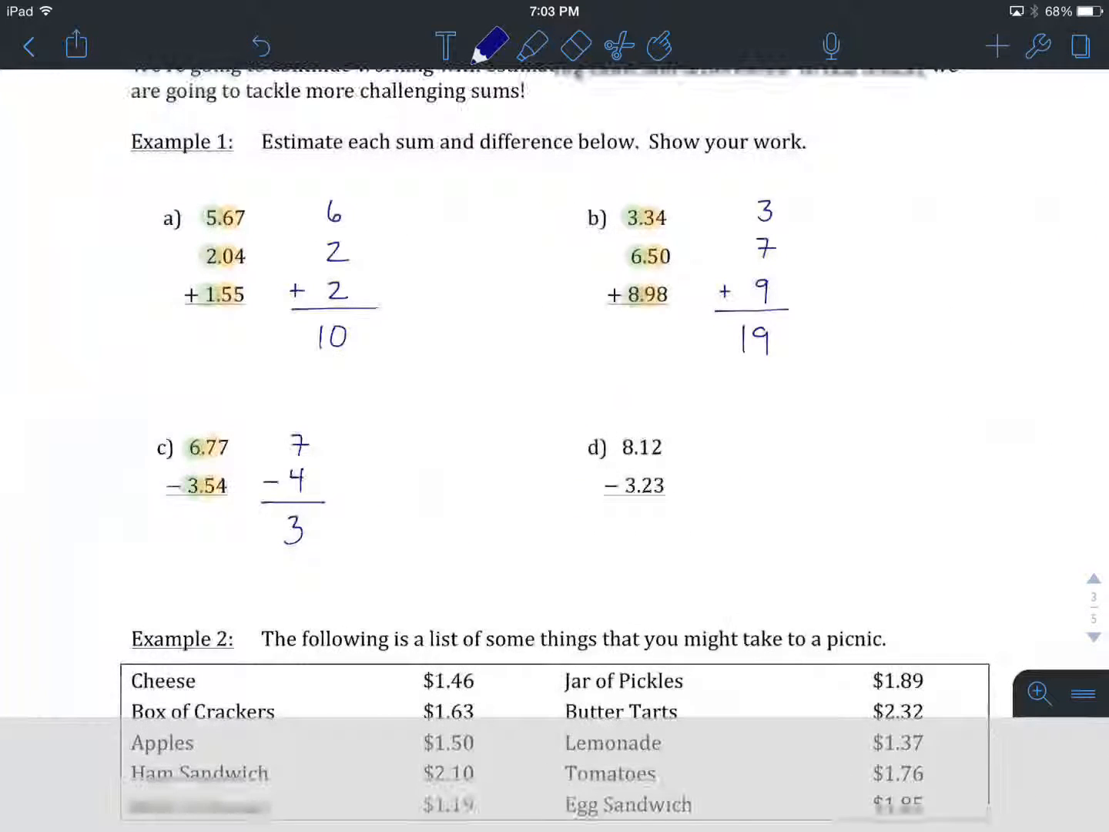
# Mark the digits of 8.12 and 3.23 and write the estimate 8 − 3 = 5 beside problem d
pyautogui.scroll(-3)
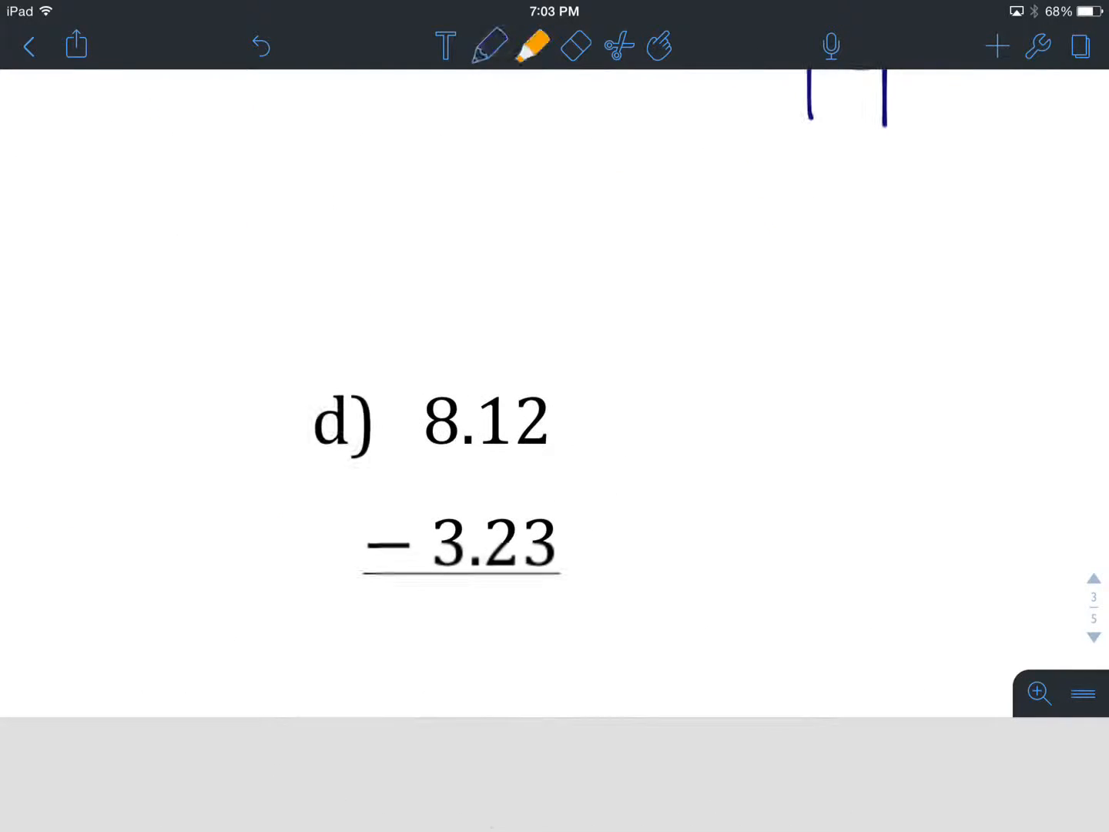
pyautogui.click(530, 46)
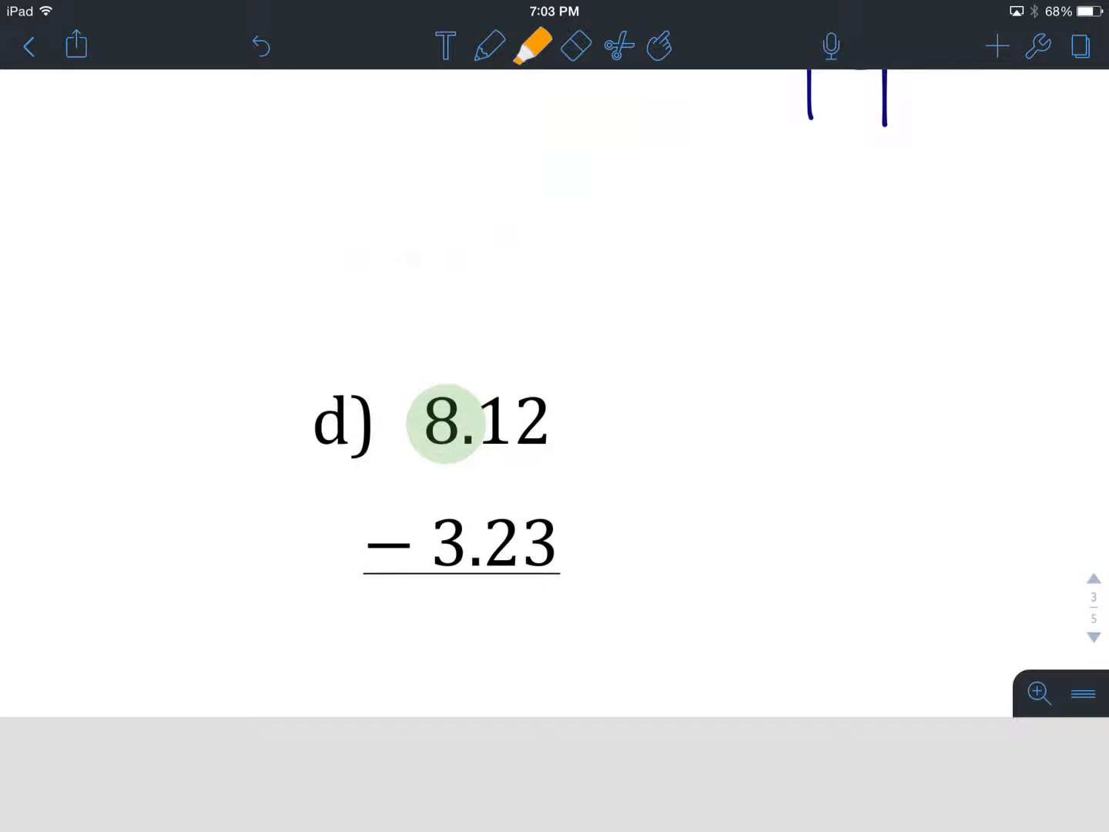
pyautogui.click(490, 46)
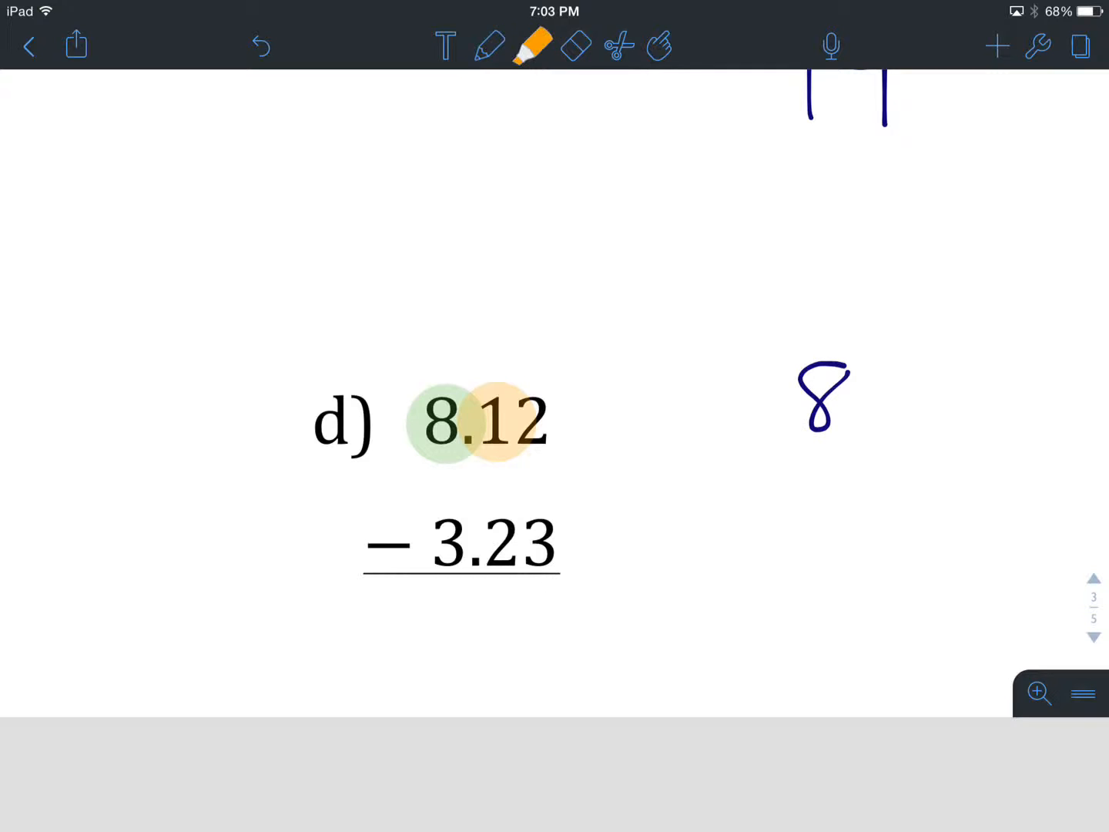
pyautogui.click(530, 46)
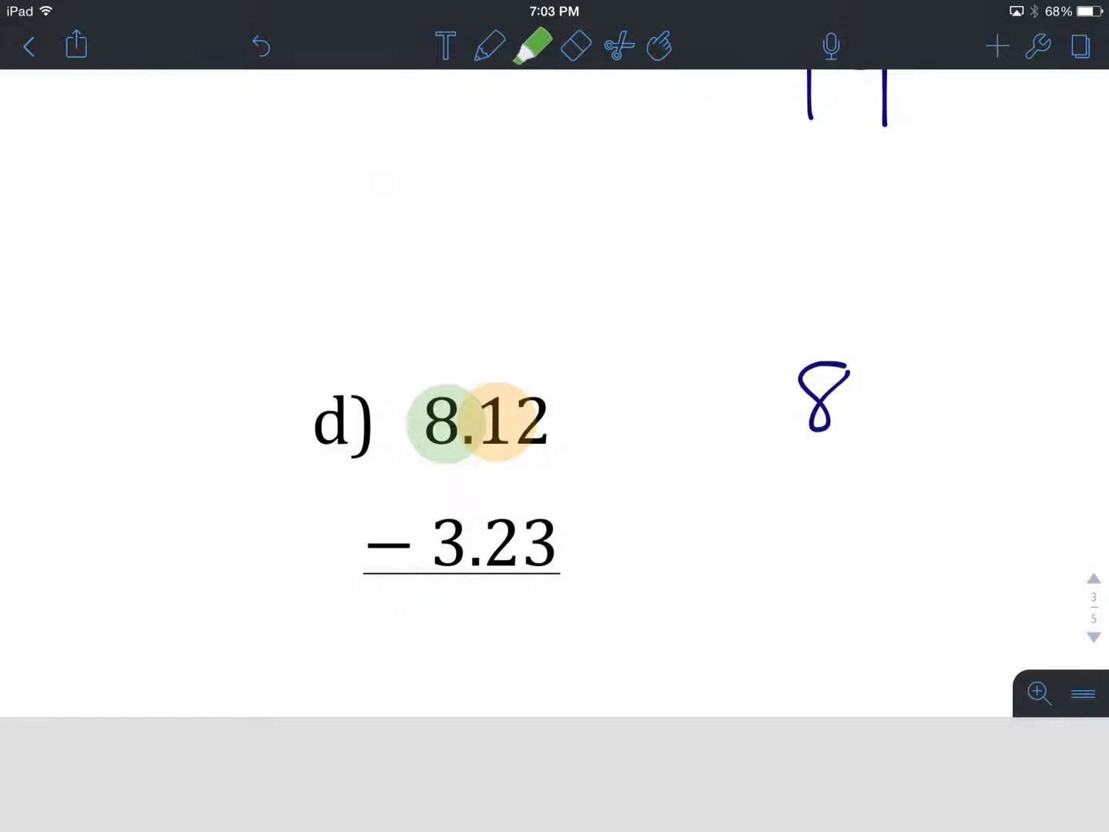
pyautogui.click(531, 46)
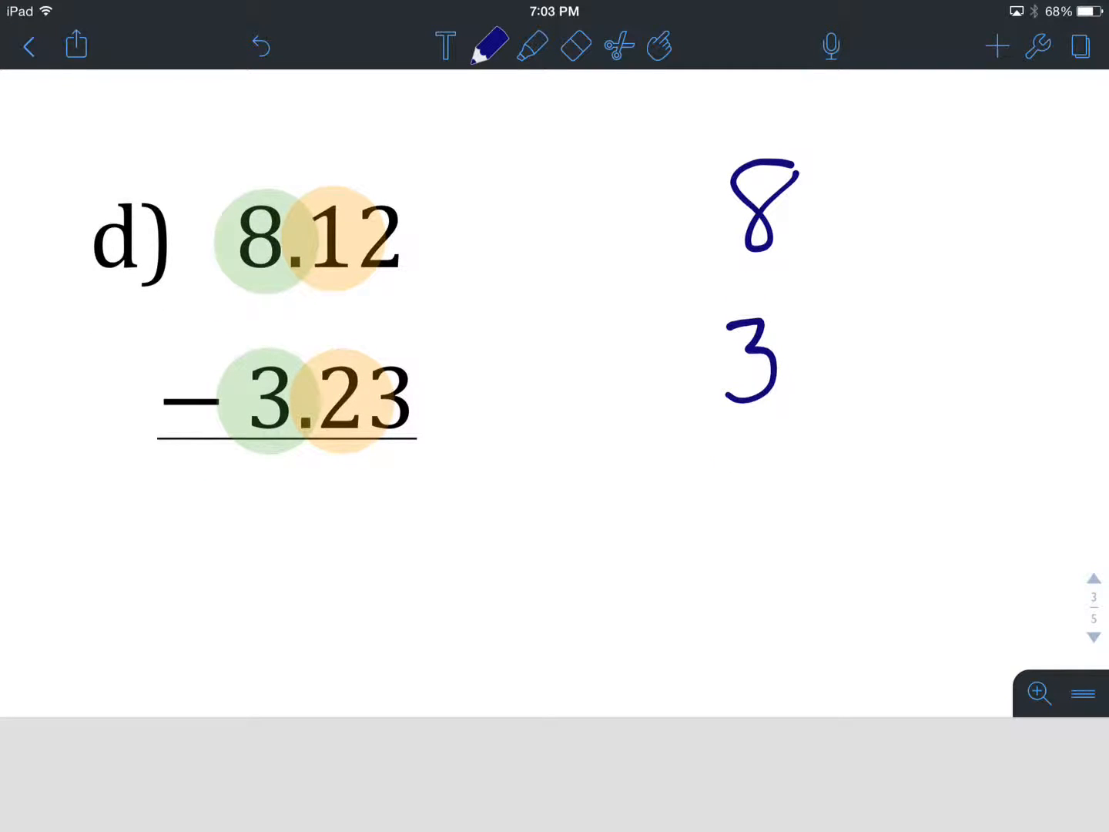
pyautogui.moveTo(575, 357); pyautogui.dragTo(882, 432)
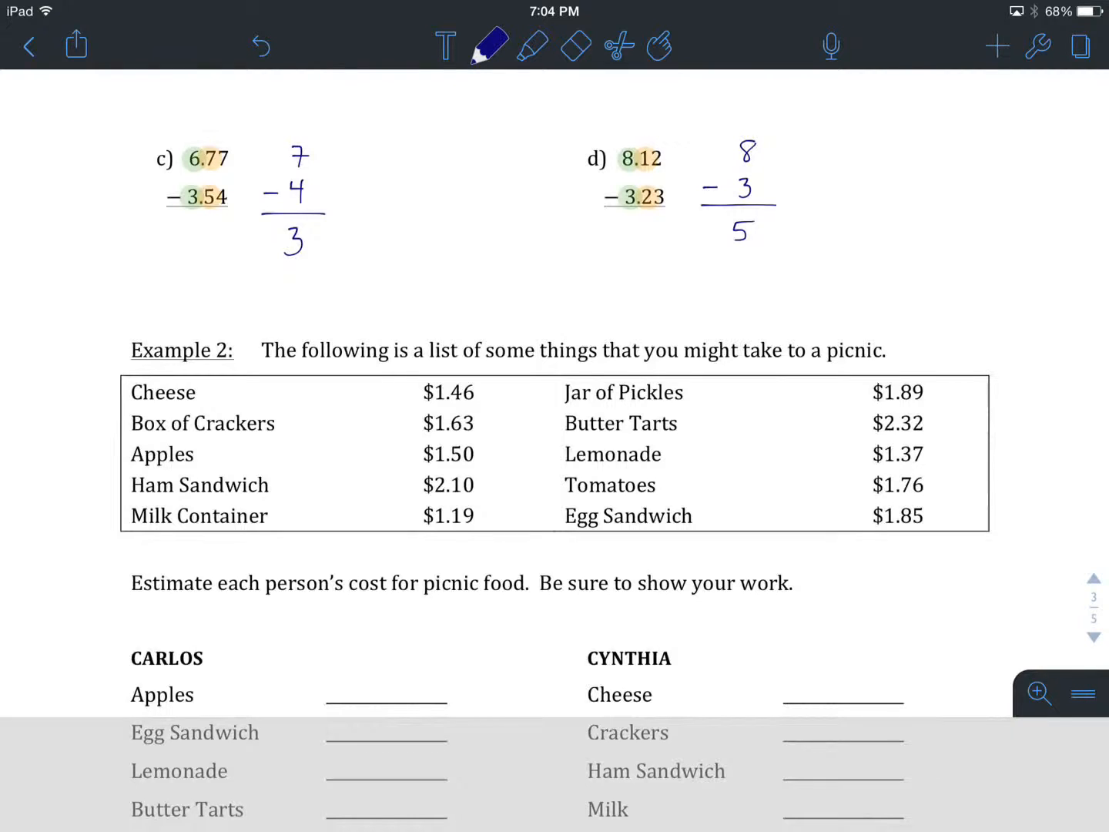
# Highlight around the Example 2 picnic price list
pyautogui.click(530, 46)
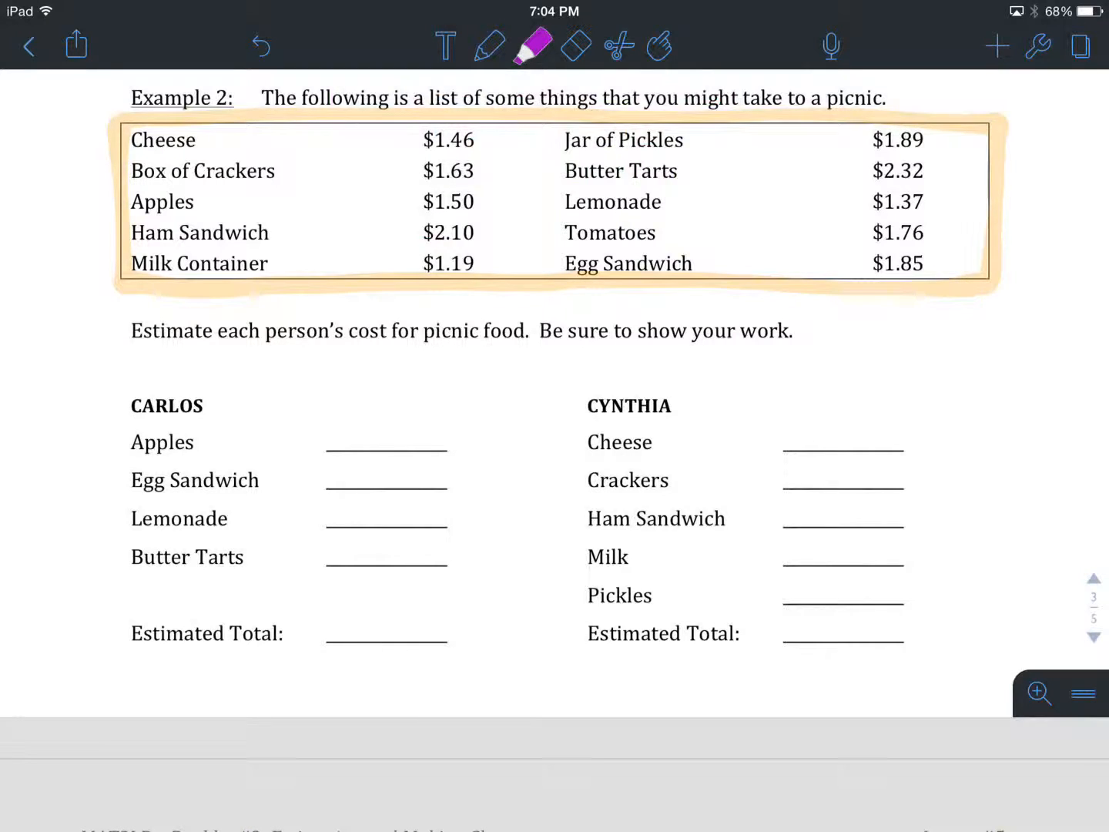
# Highlight the Apples row and write $1.50, $1.85 and $1.37 on Carlos's lines
pyautogui.moveTo(138, 201); pyautogui.dragTo(485, 201)
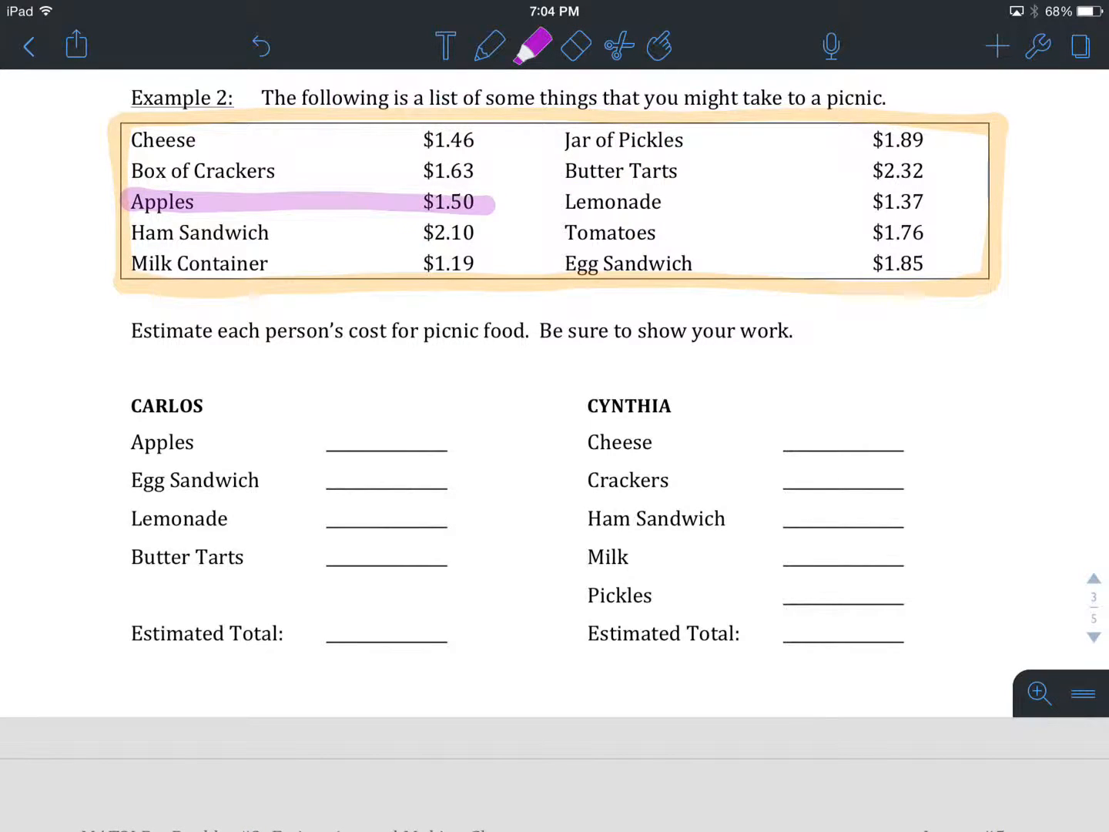
pyautogui.click(490, 46)
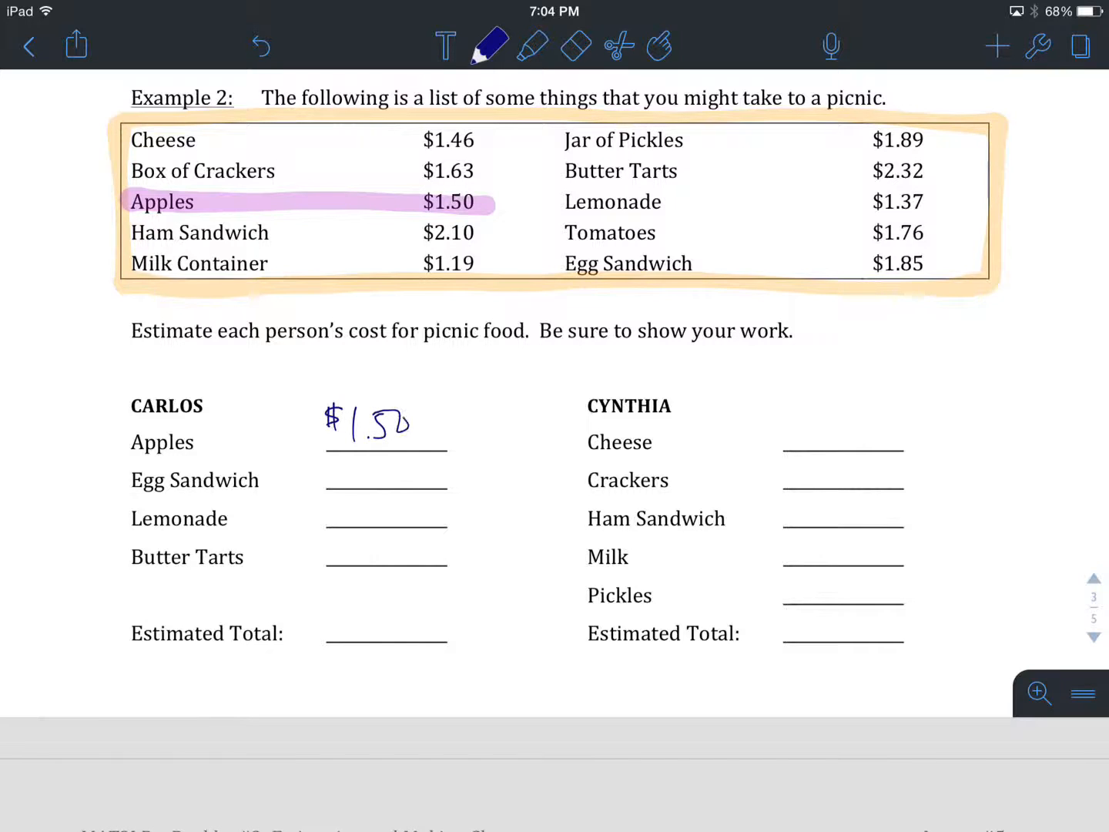
pyautogui.click(533, 46)
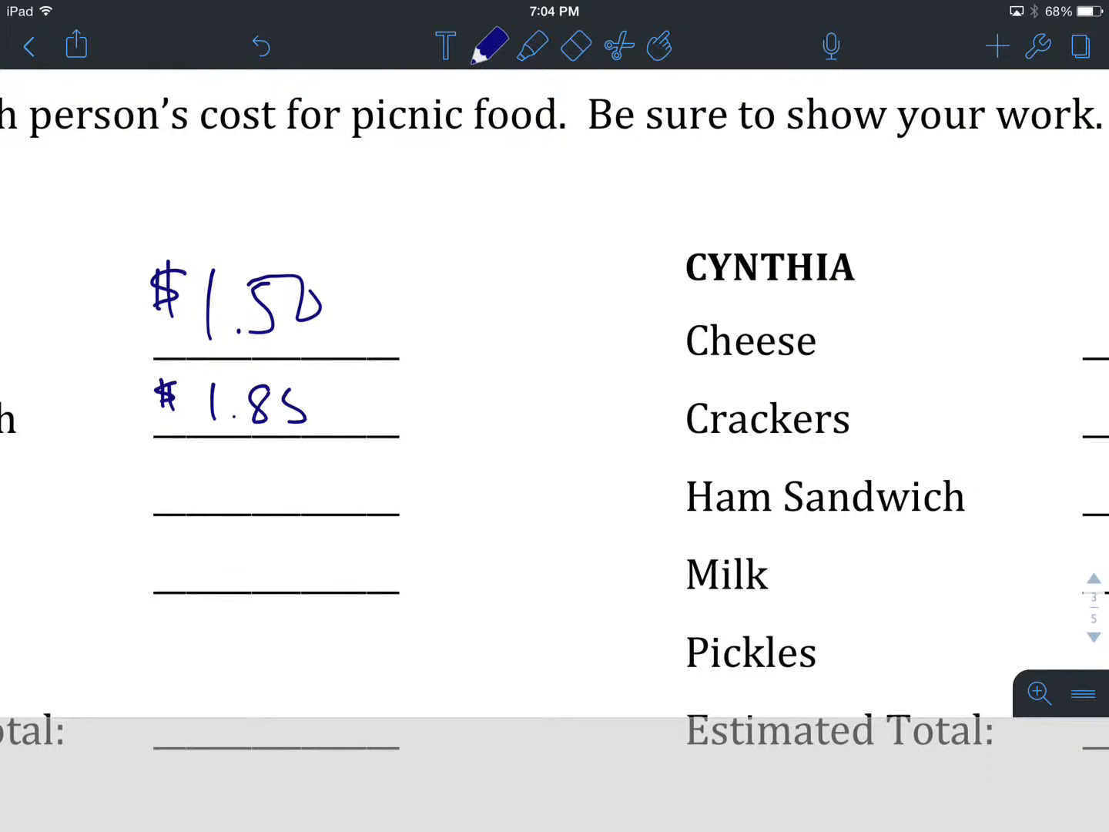
pyautogui.scroll(-3)
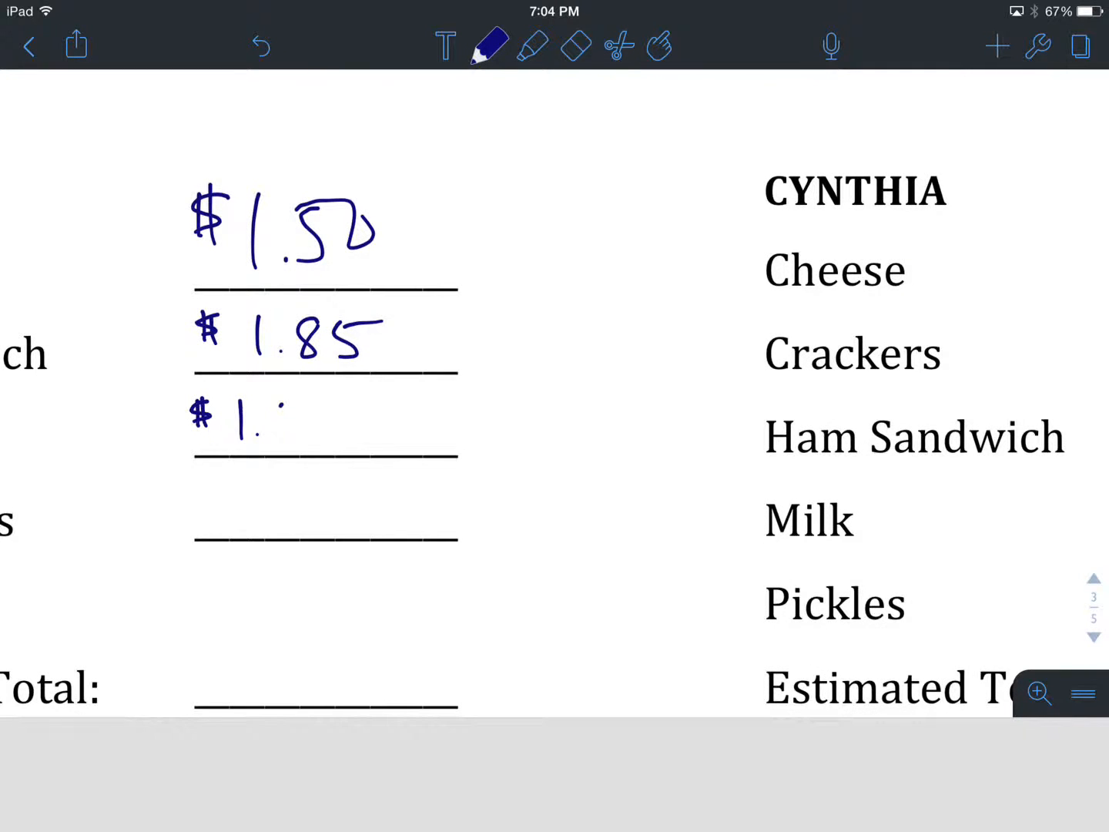
# Mark the Butter Tarts price in the list and fill Carlos's last blank with $2.32
pyautogui.scroll(-3)
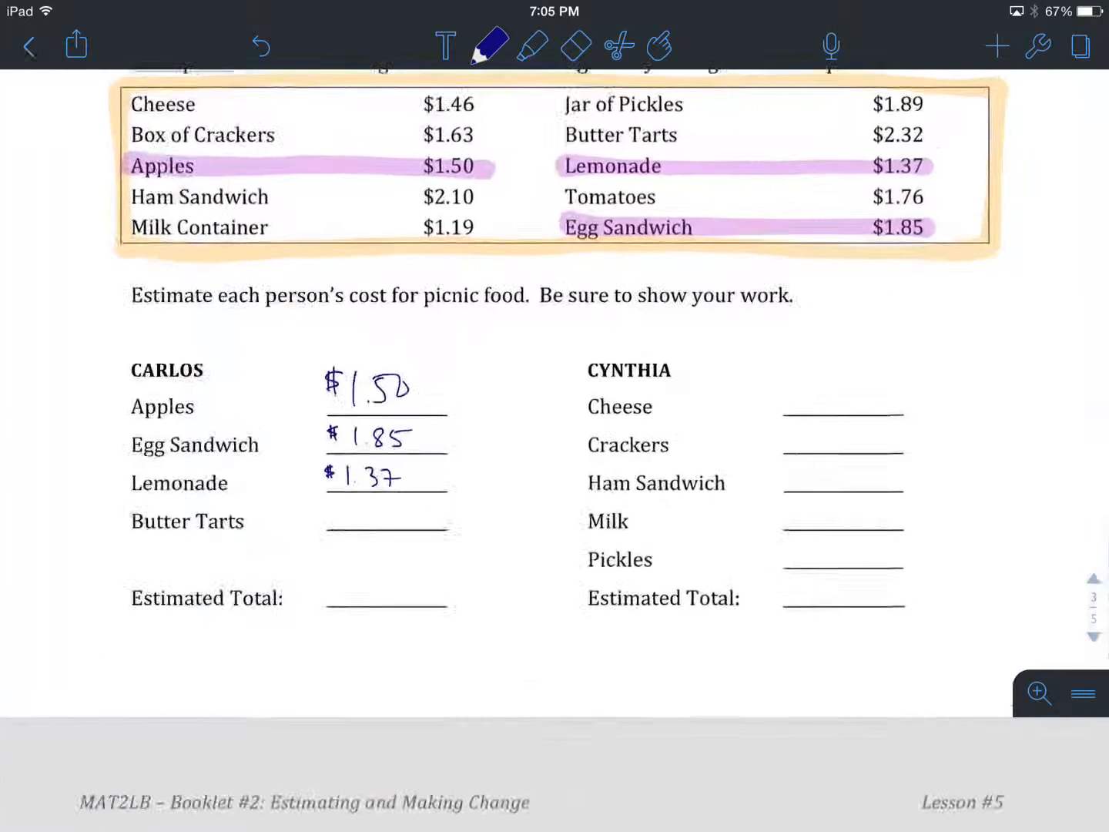
pyautogui.click(532, 46)
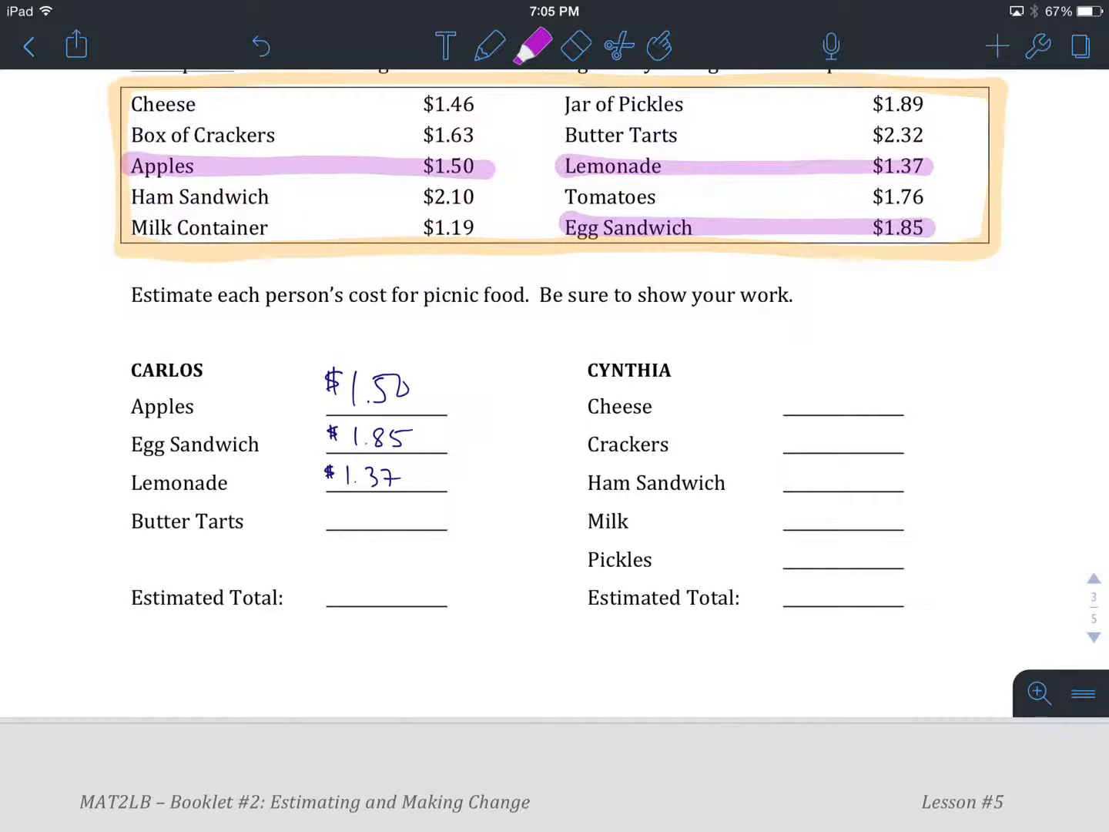
pyautogui.moveTo(567, 136); pyautogui.dragTo(924, 136)
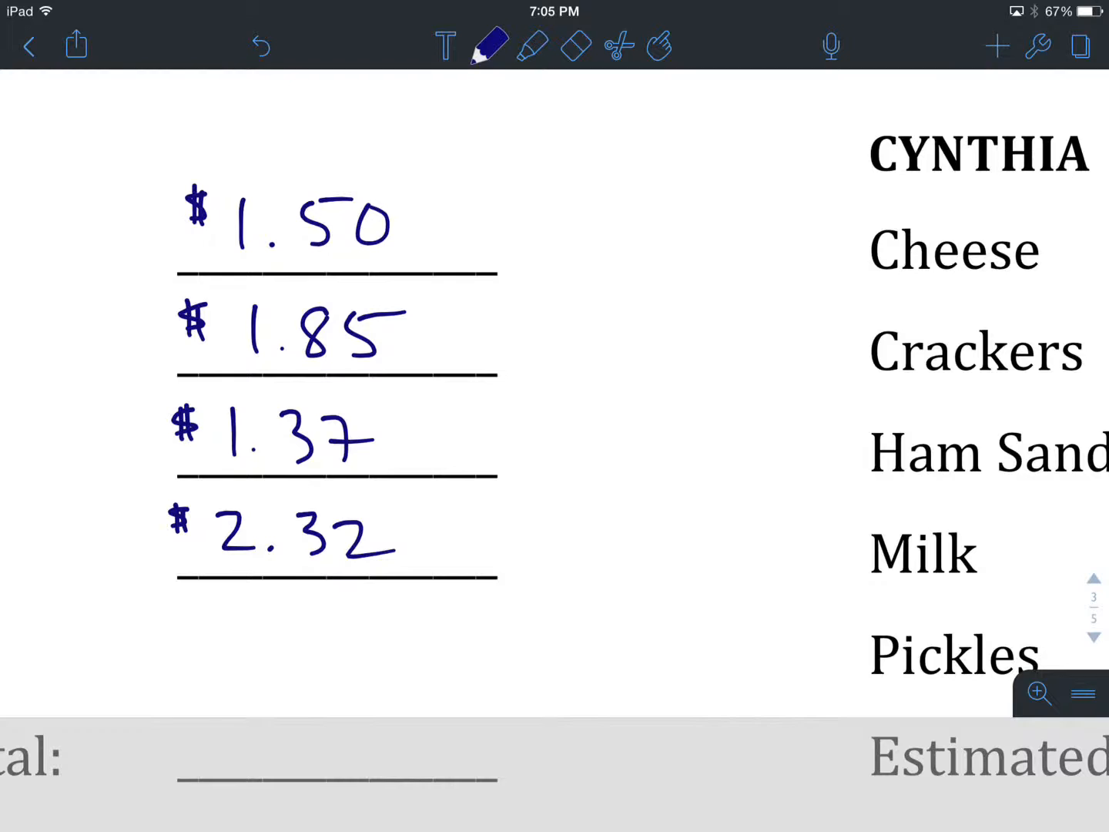
# Write the rounded amounts $2, $2, $1, $2 beside Carlos's prices with the pen
pyautogui.click(492, 46)
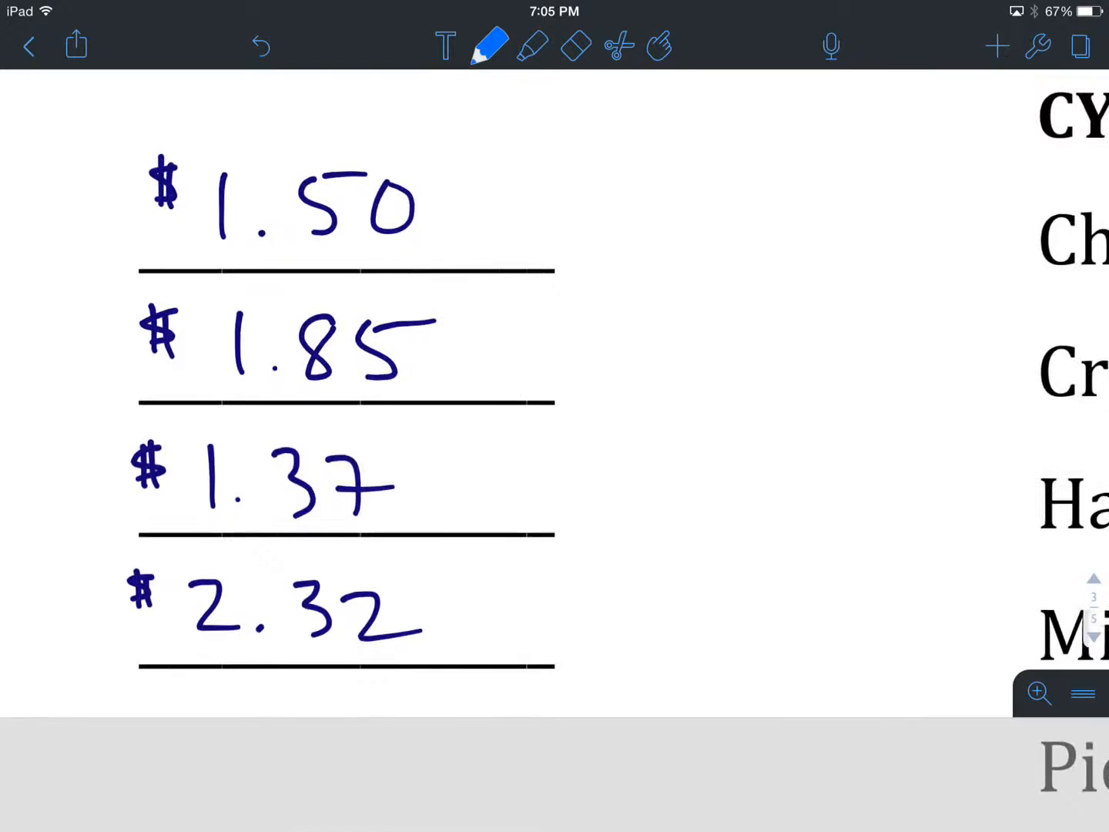
pyautogui.moveTo(701, 184); pyautogui.dragTo(670, 200)
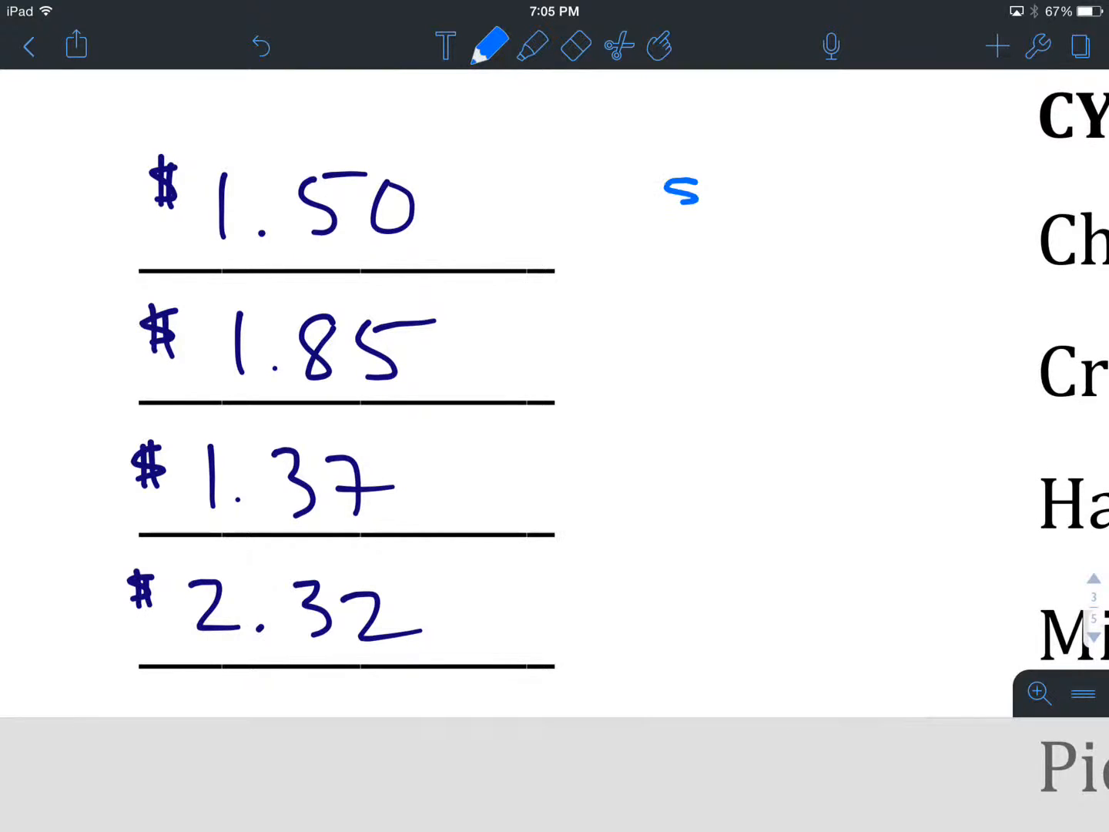
pyautogui.moveTo(677, 193); pyautogui.dragTo(786, 231)
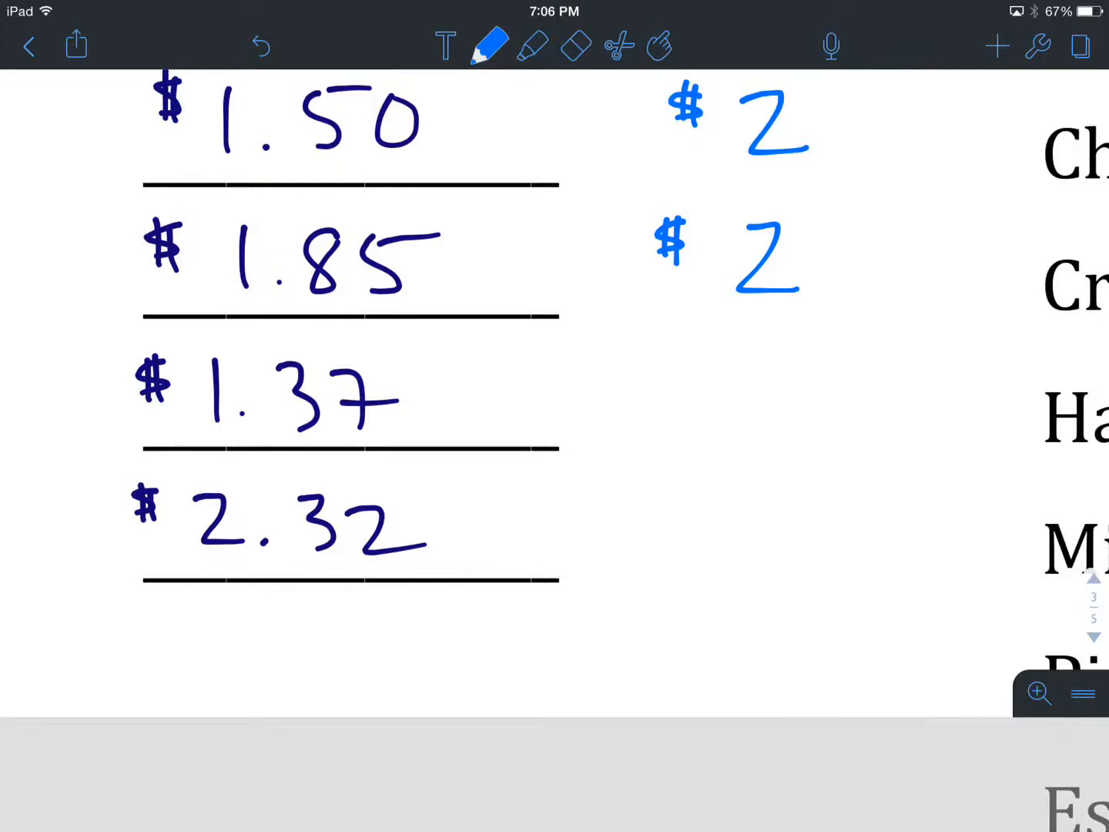
pyautogui.click(666, 378)
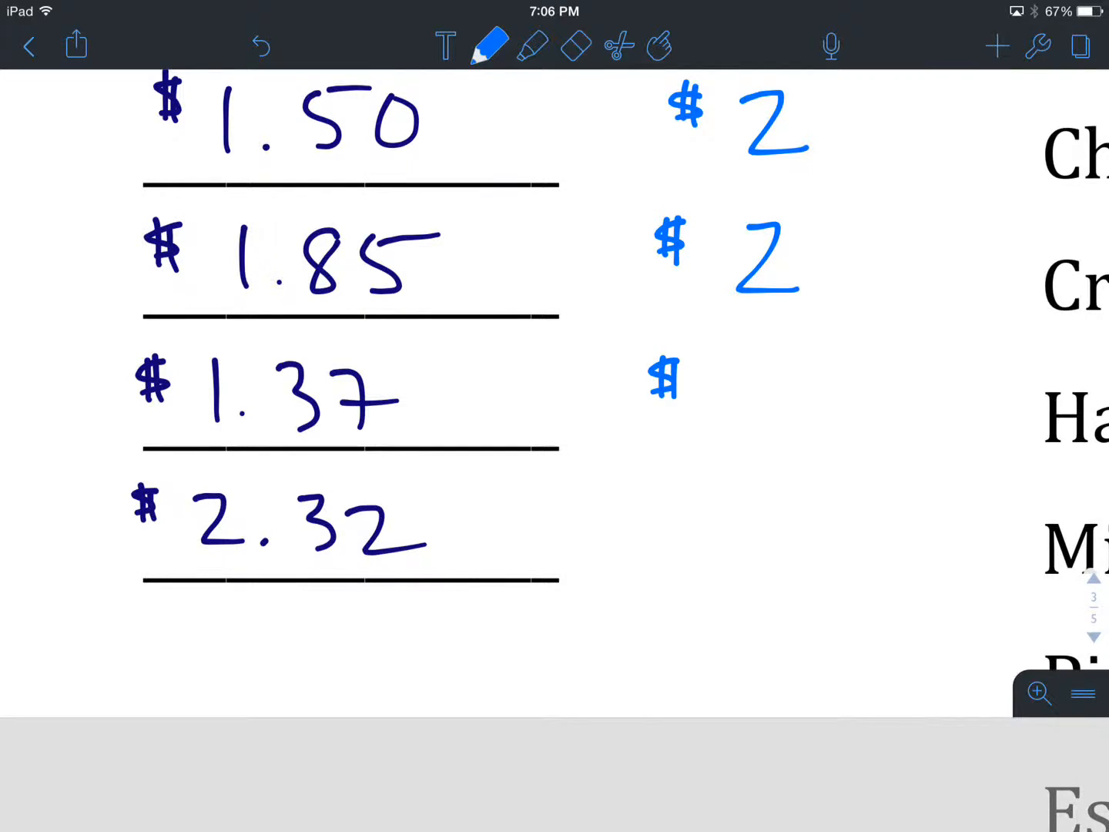
pyautogui.moveTo(752, 362); pyautogui.dragTo(752, 431)
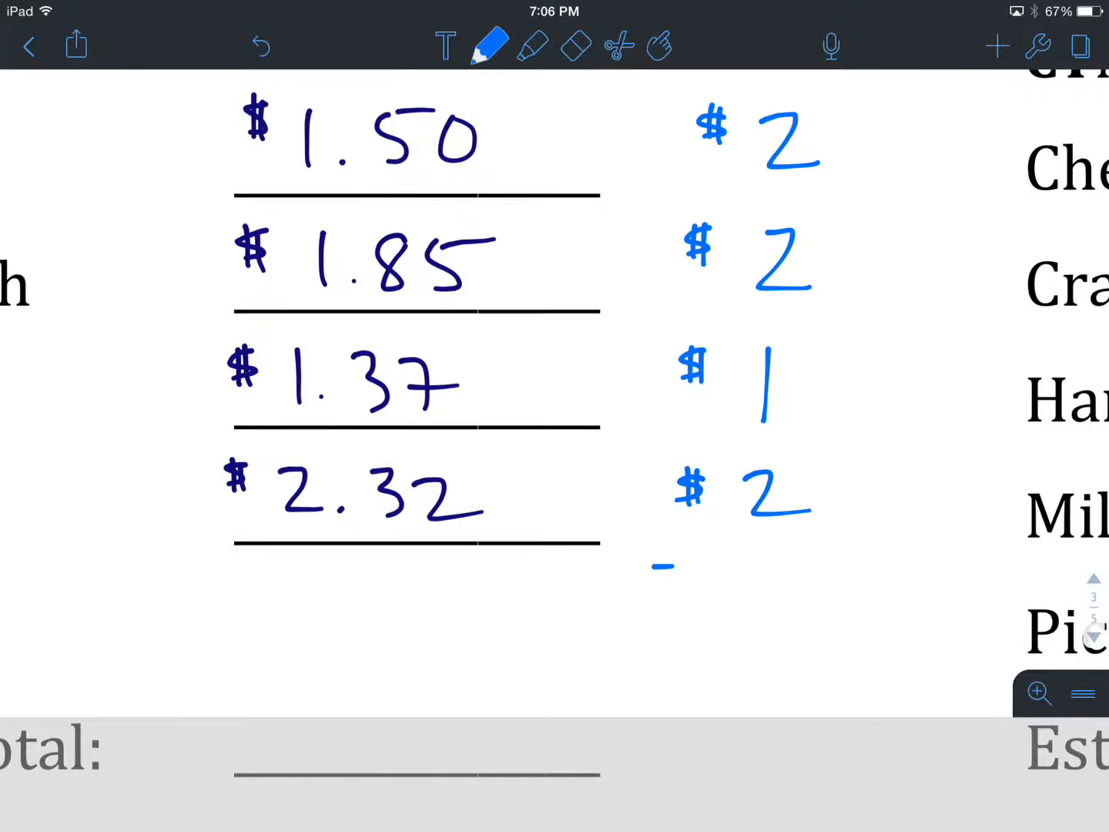
# Draw the addition line and write Carlos's estimated total of $7
pyautogui.moveTo(655, 567); pyautogui.dragTo(906, 557)
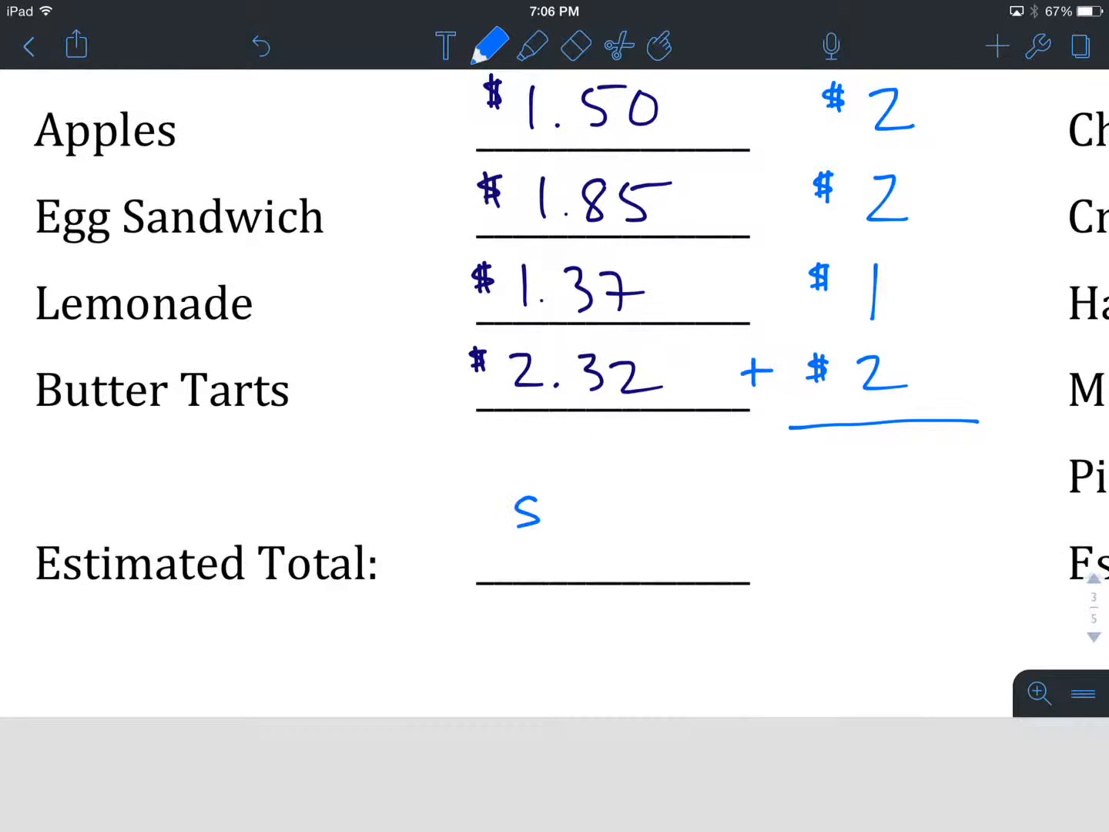
pyautogui.moveTo(516, 501); pyautogui.dragTo(616, 562)
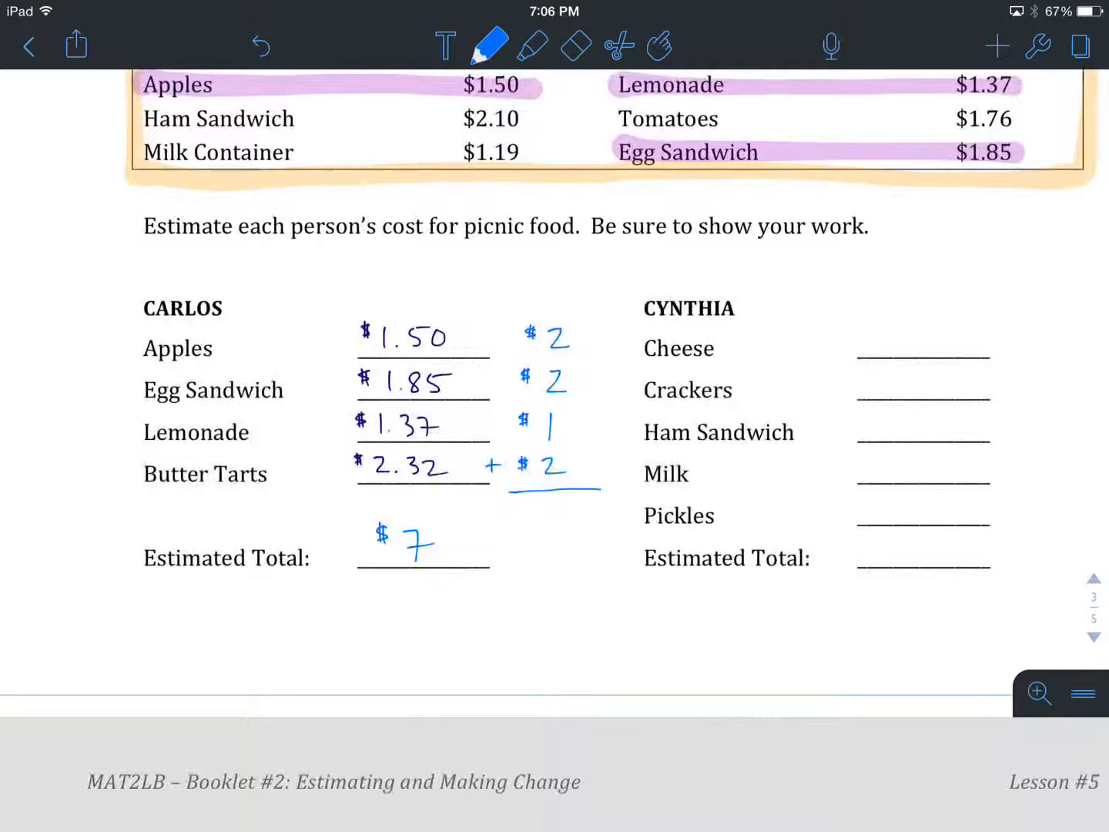
pyautogui.scroll(-3)
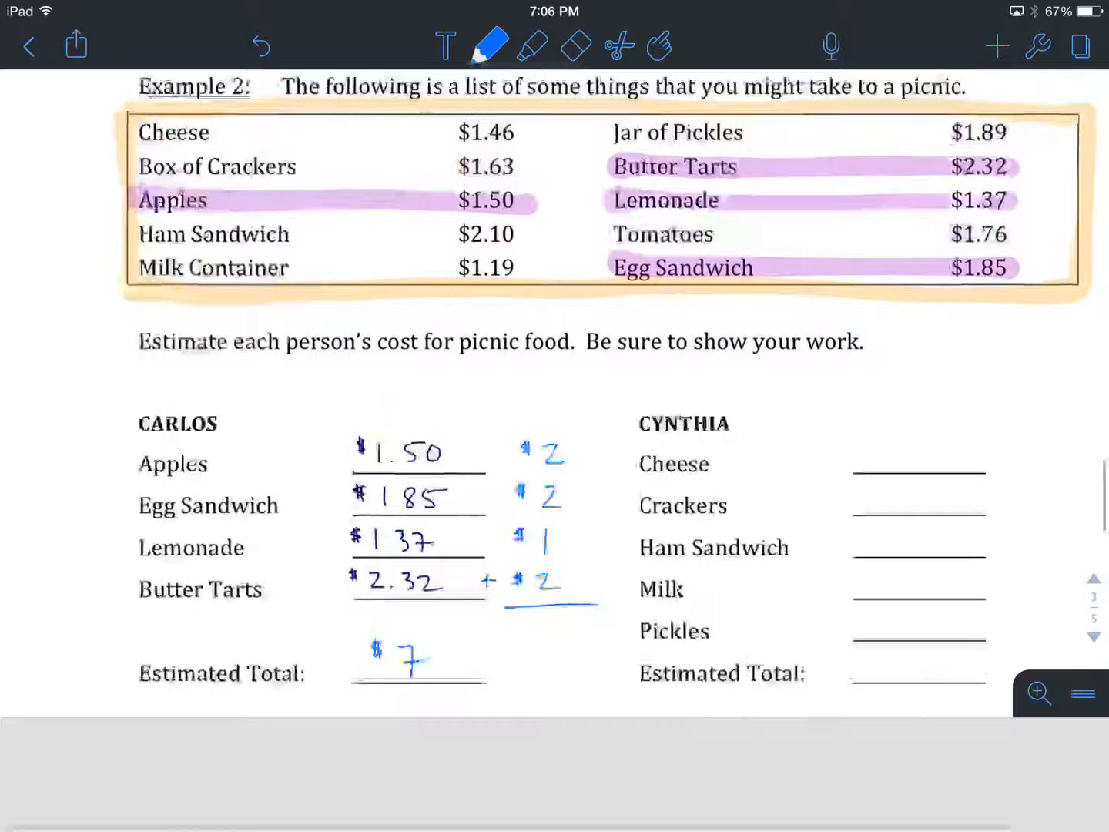
# Highlight Cheese in the price list and write 1.46 on Cynthia's first line
pyautogui.scroll(-3)
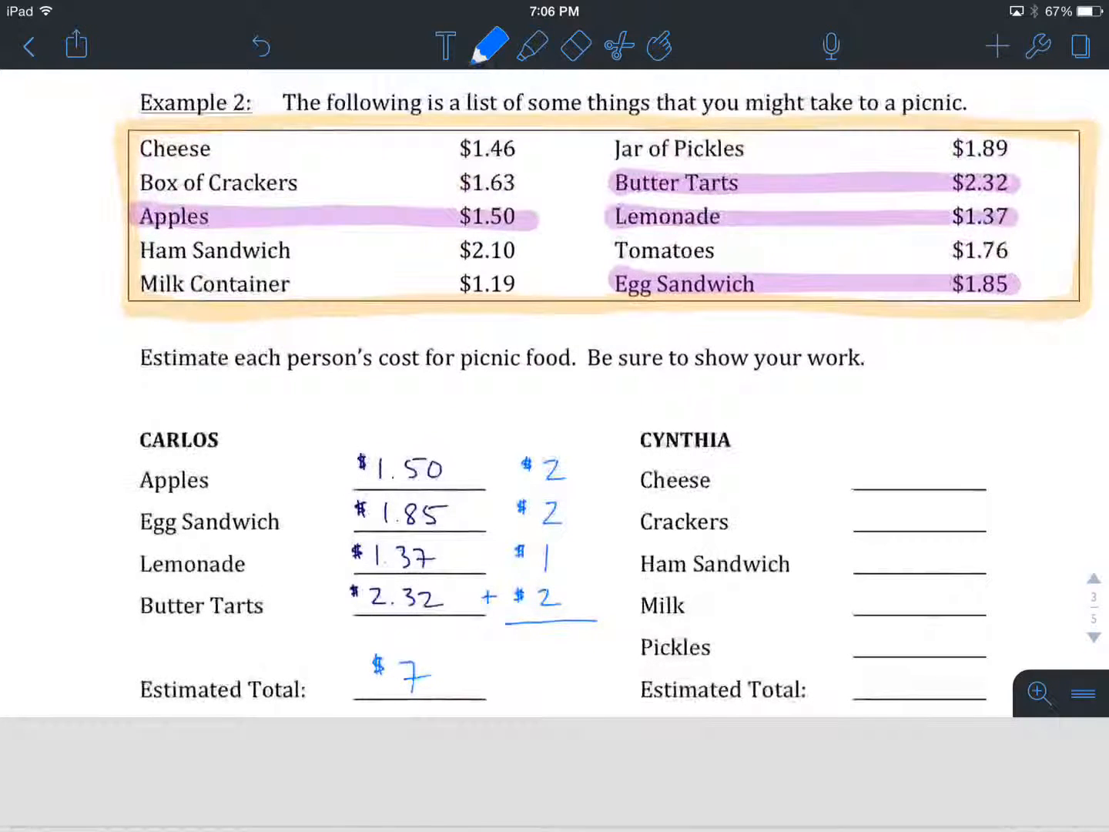
pyautogui.click(533, 46)
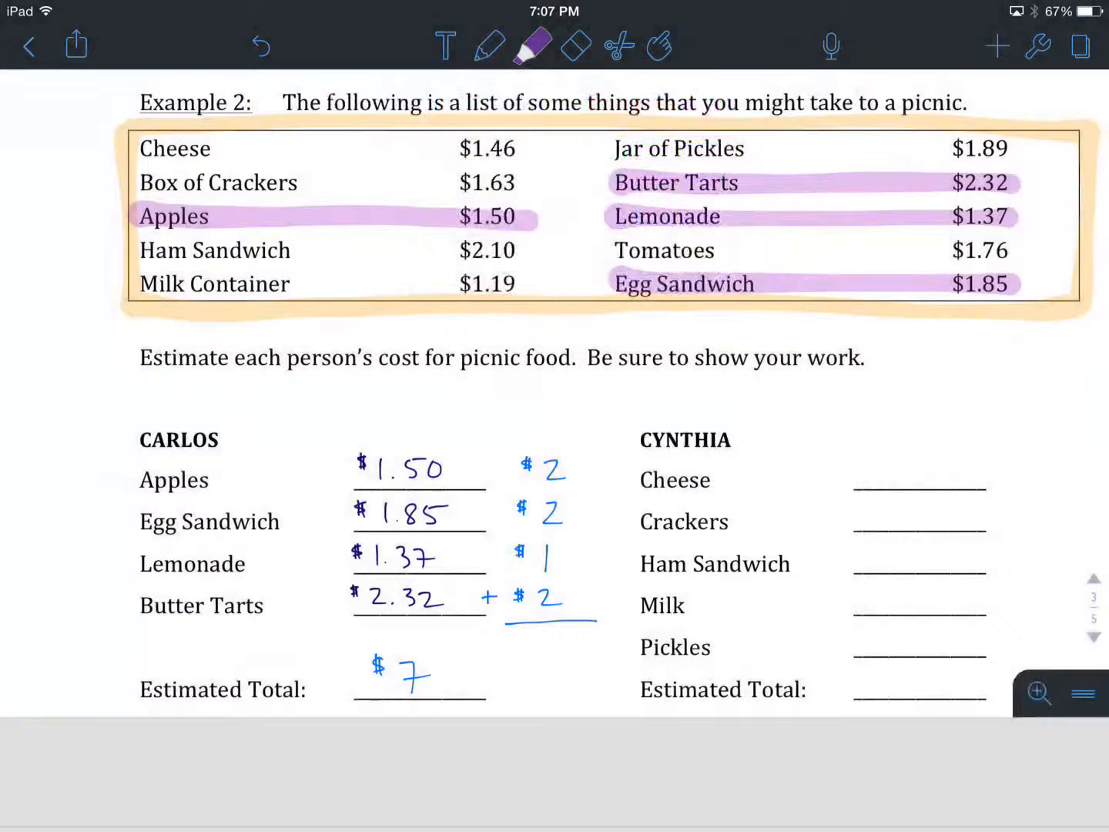
pyautogui.moveTo(139, 147); pyautogui.dragTo(292, 147)
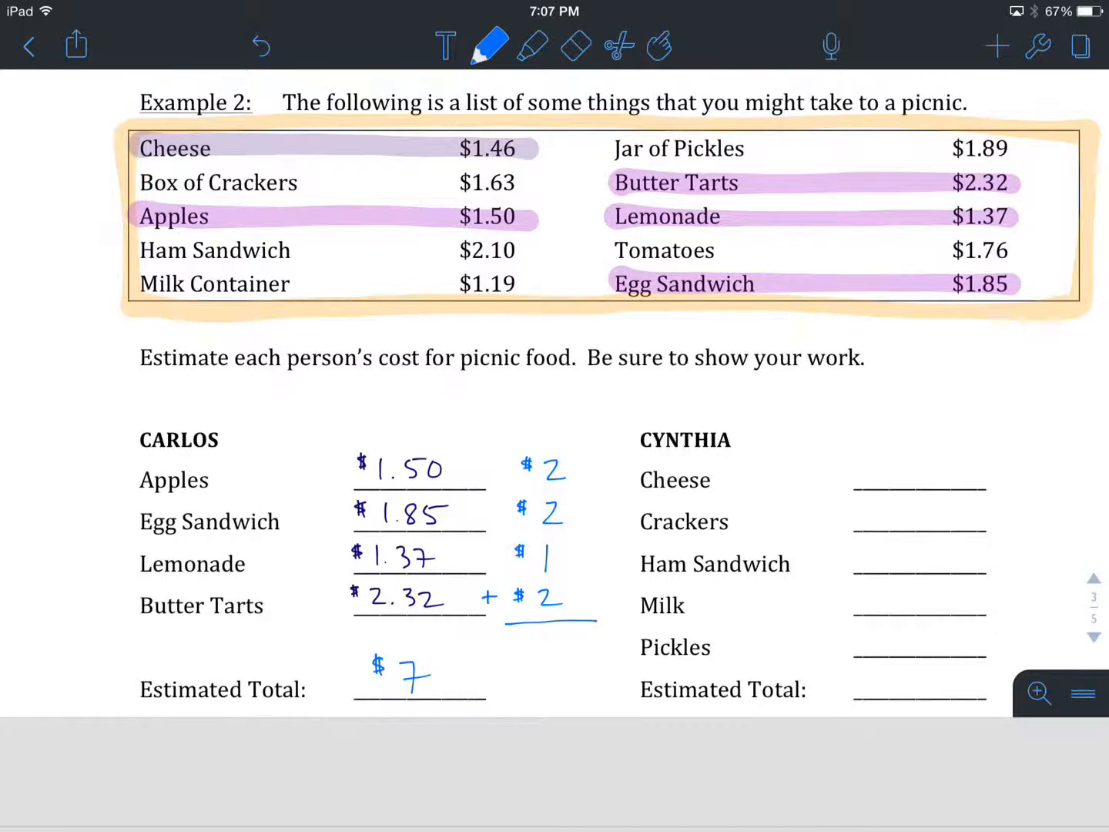
pyautogui.click(489, 46)
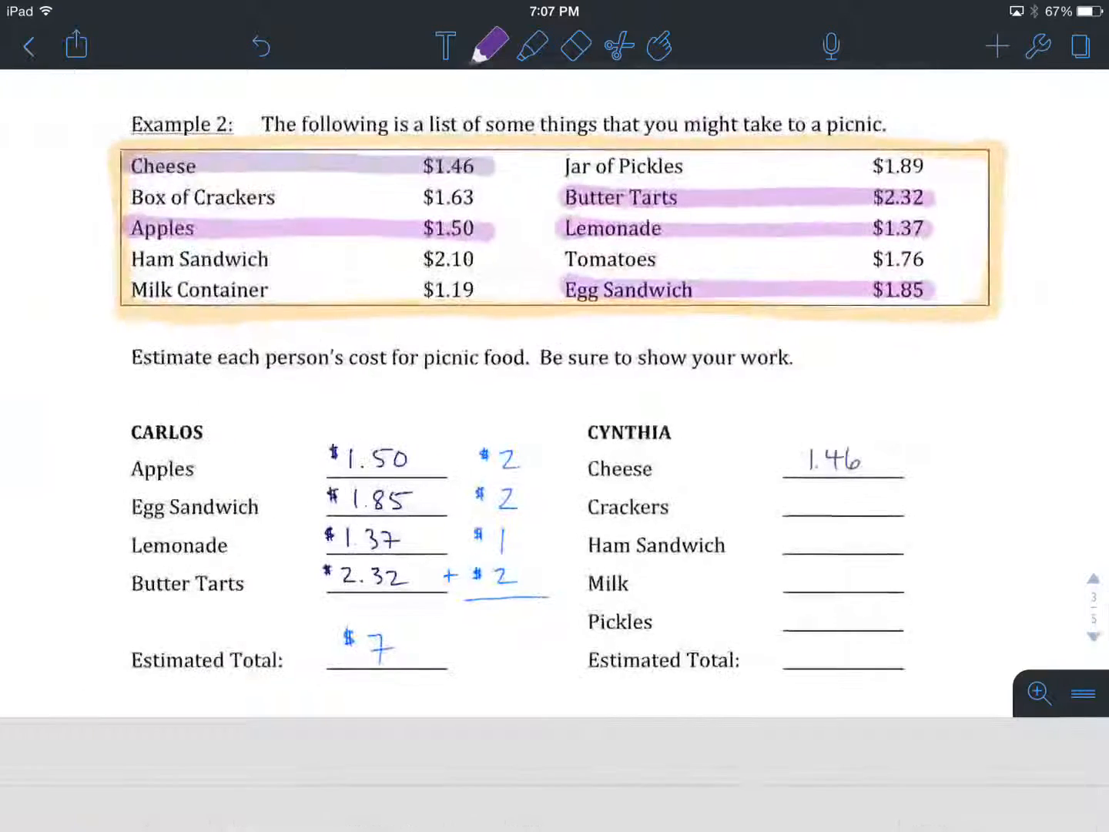
# Mark Box of Crackers, Ham Sandwich and Milk, and write 1.63, 2.10 and 1.19 on Cynthia's lines
pyautogui.click(532, 46)
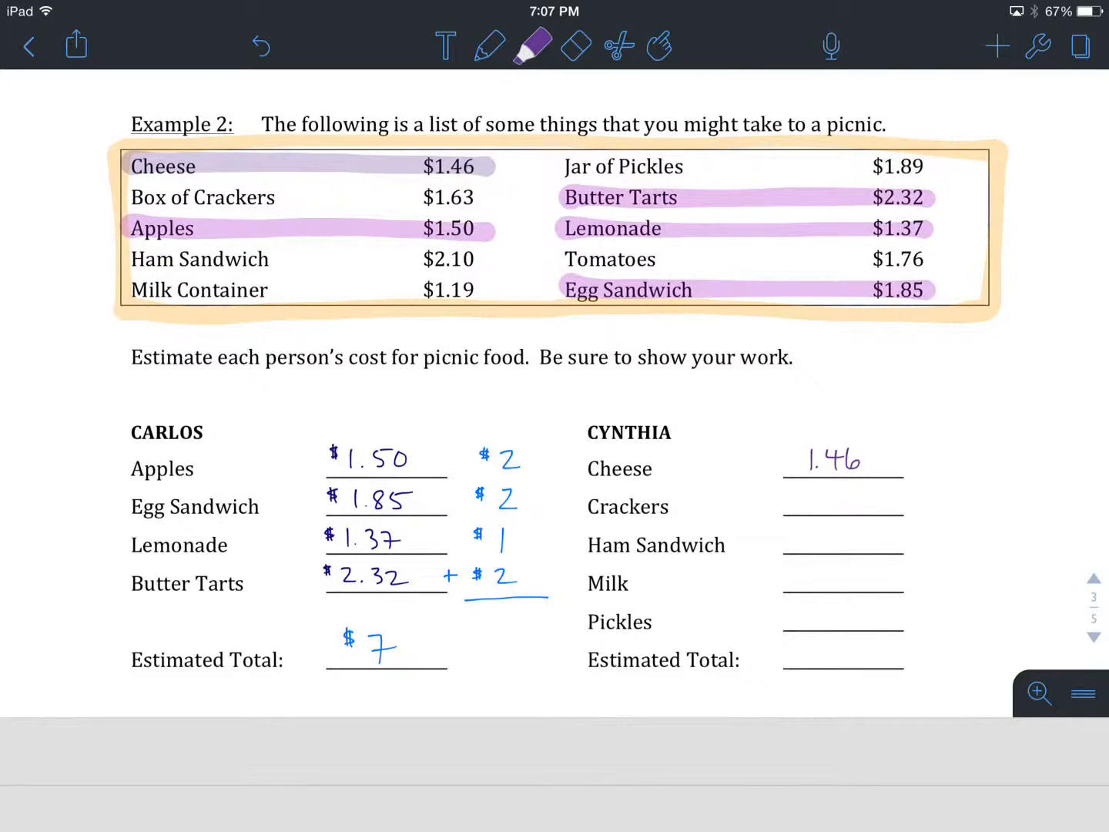
pyautogui.click(490, 46)
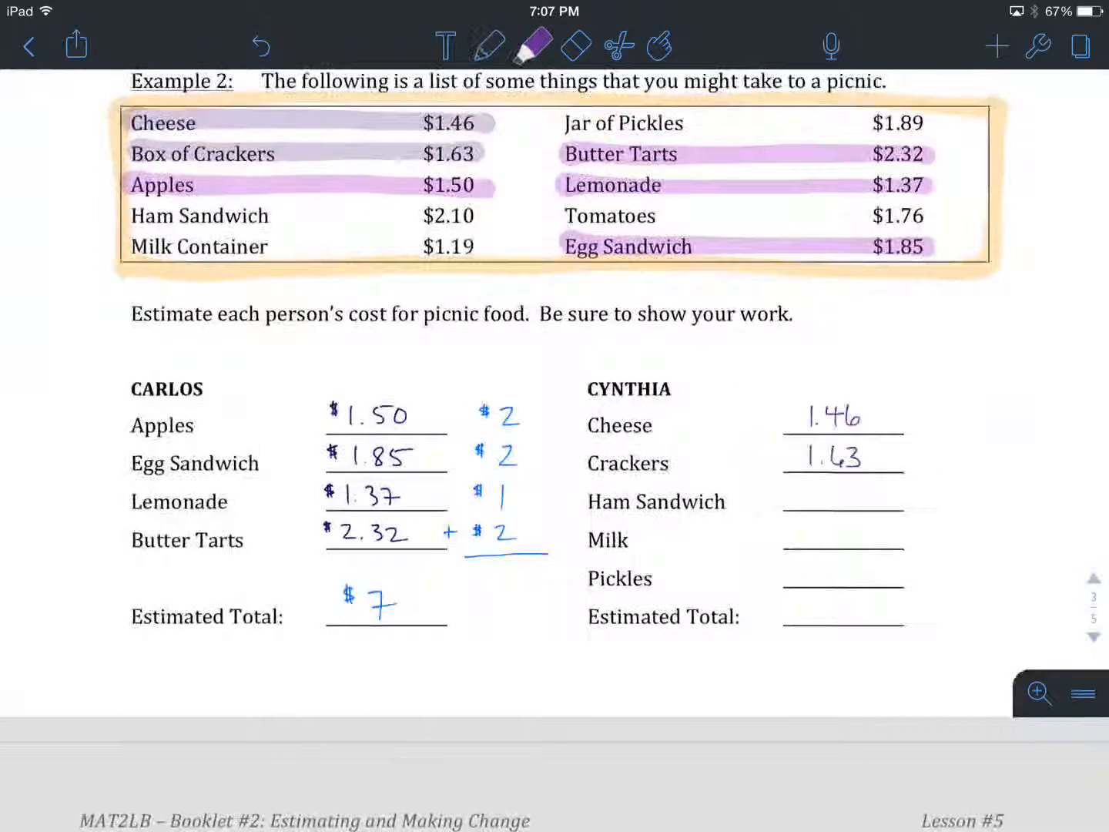
pyautogui.moveTo(135, 216); pyautogui.dragTo(474, 216)
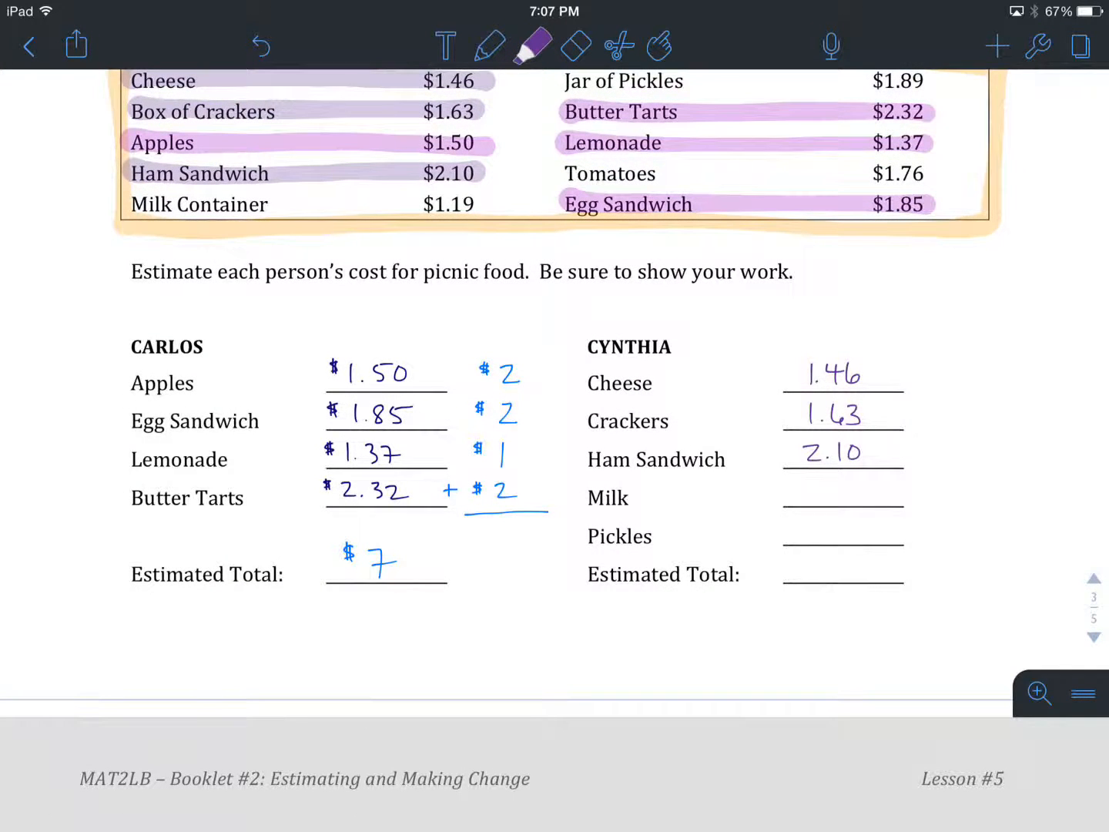
pyautogui.click(533, 46)
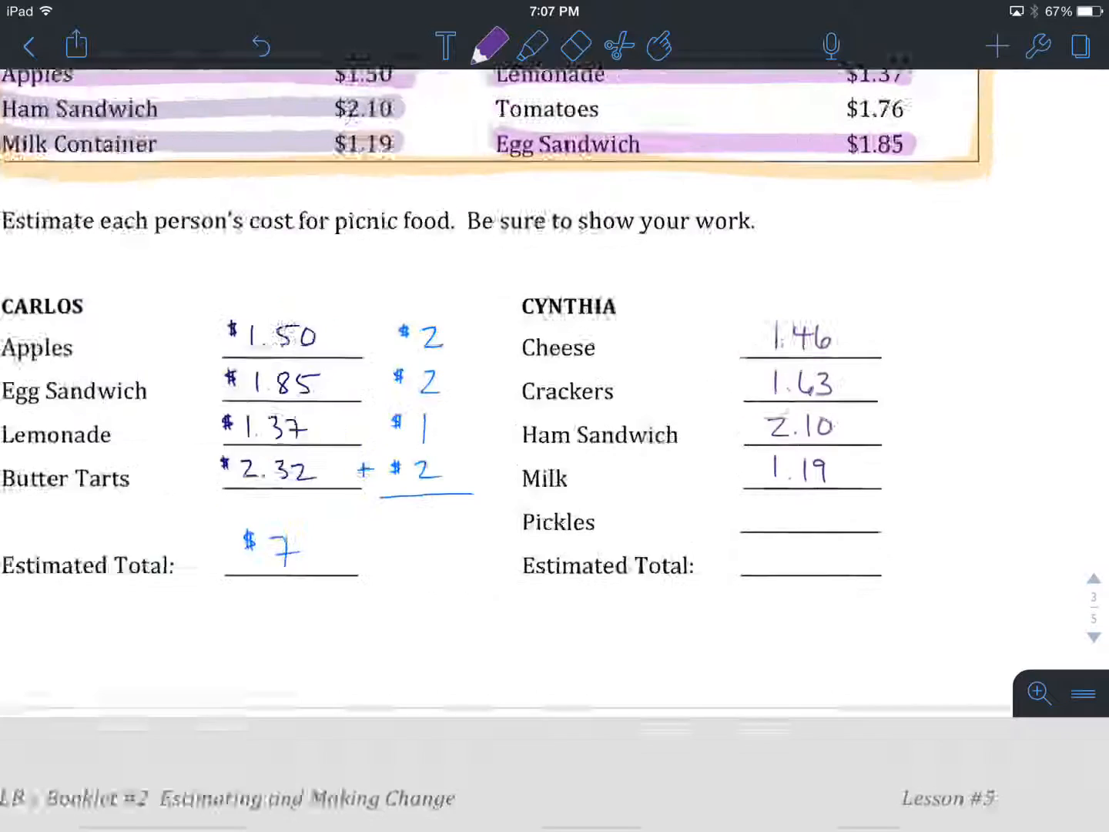
pyautogui.scroll(-3)
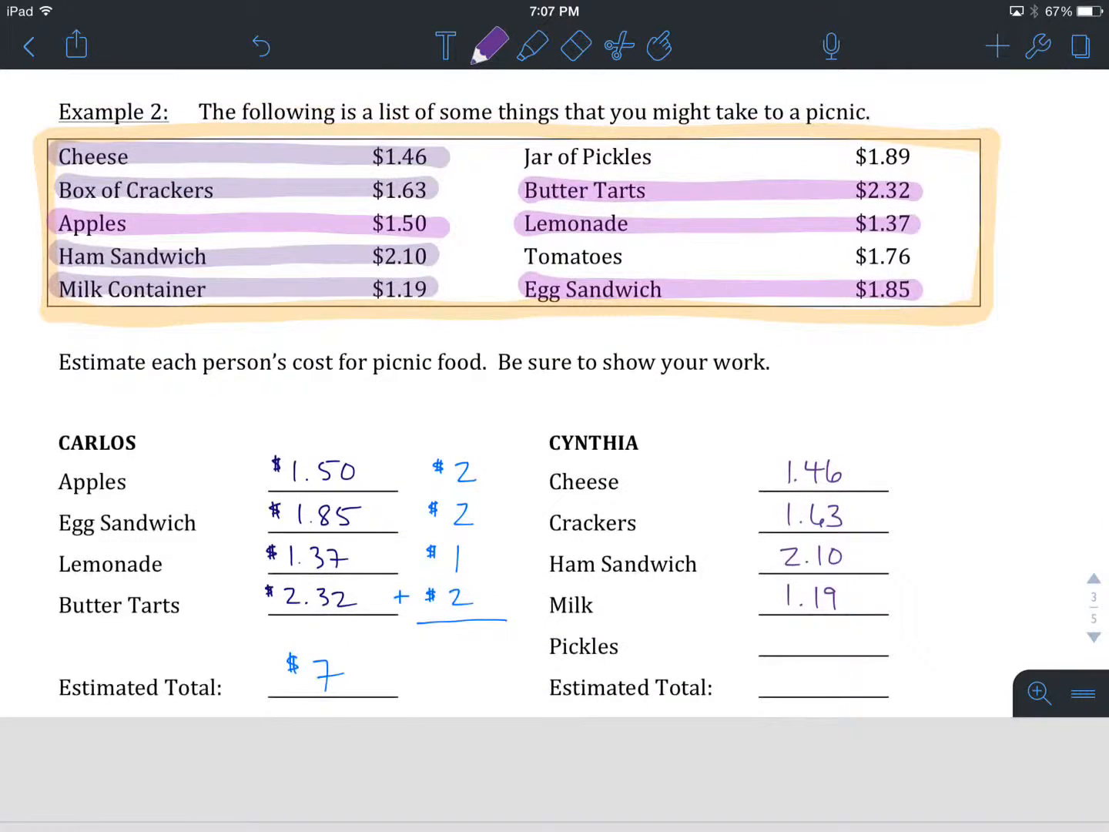
# Write 1.89 for Pickles and the rounded cheese and crackers amounts $1 and $2
pyautogui.click(531, 46)
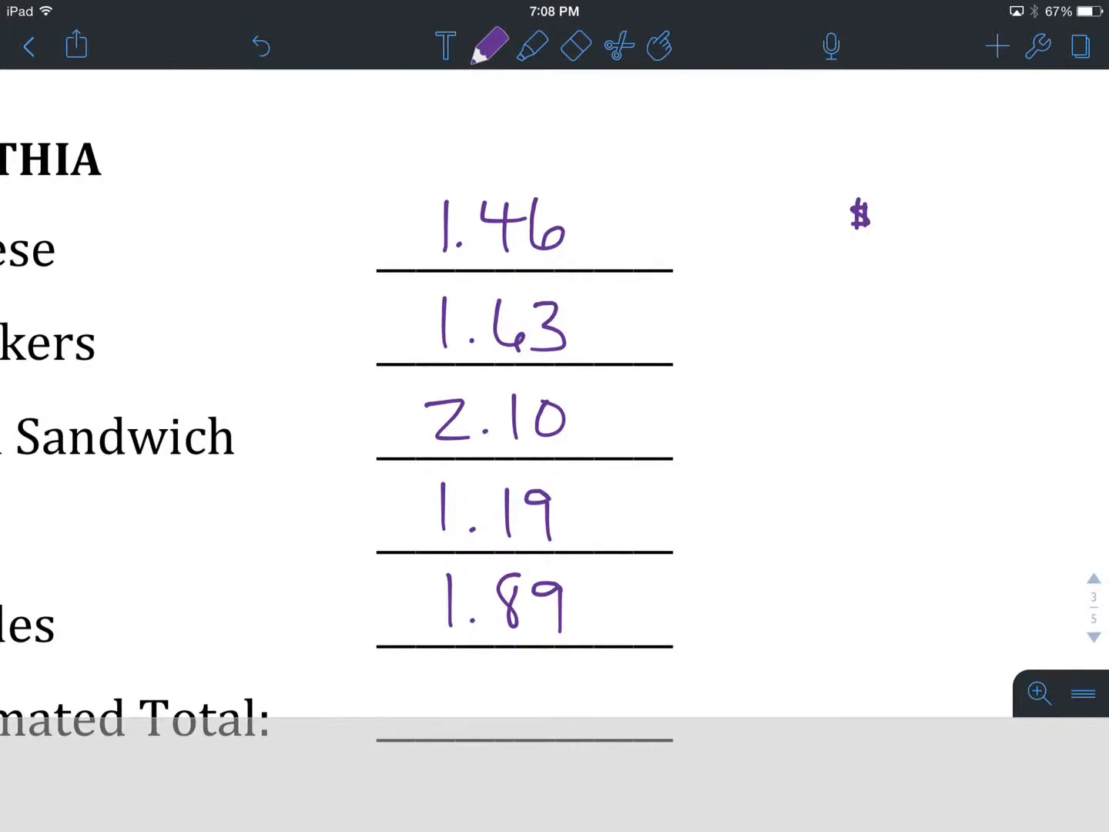
pyautogui.click(921, 231)
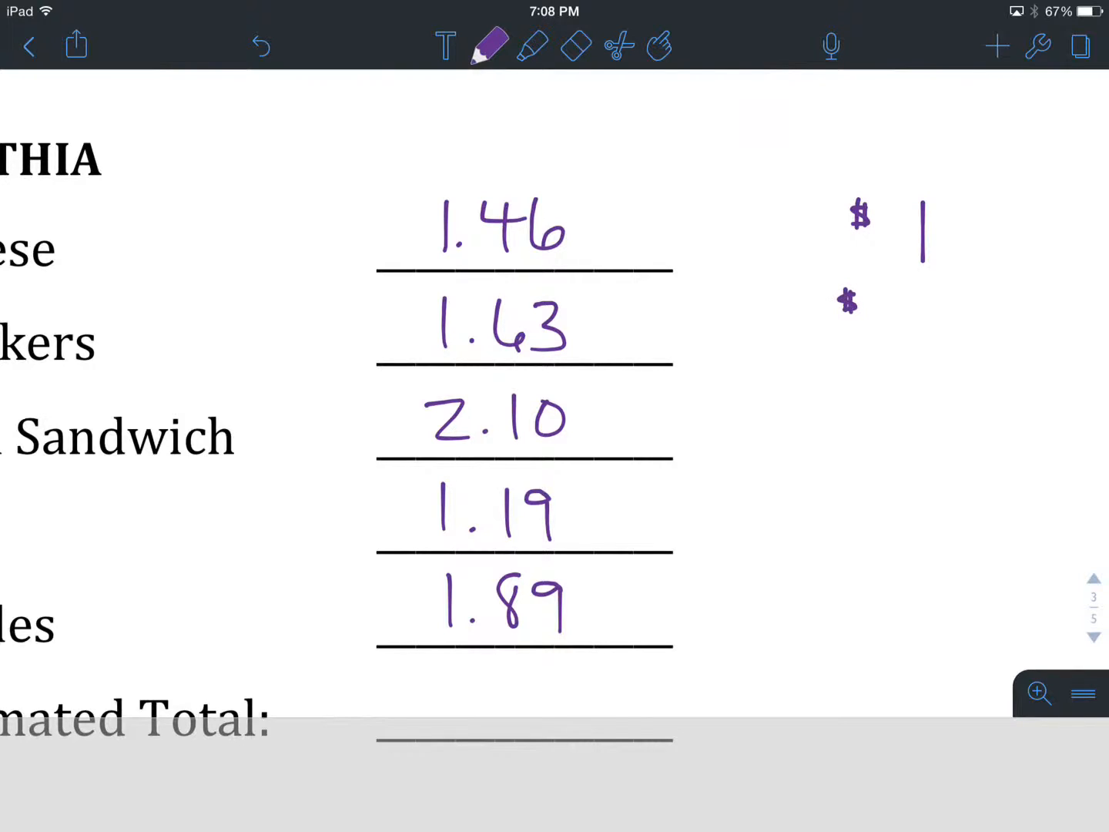
pyautogui.moveTo(901, 300); pyautogui.dragTo(970, 362)
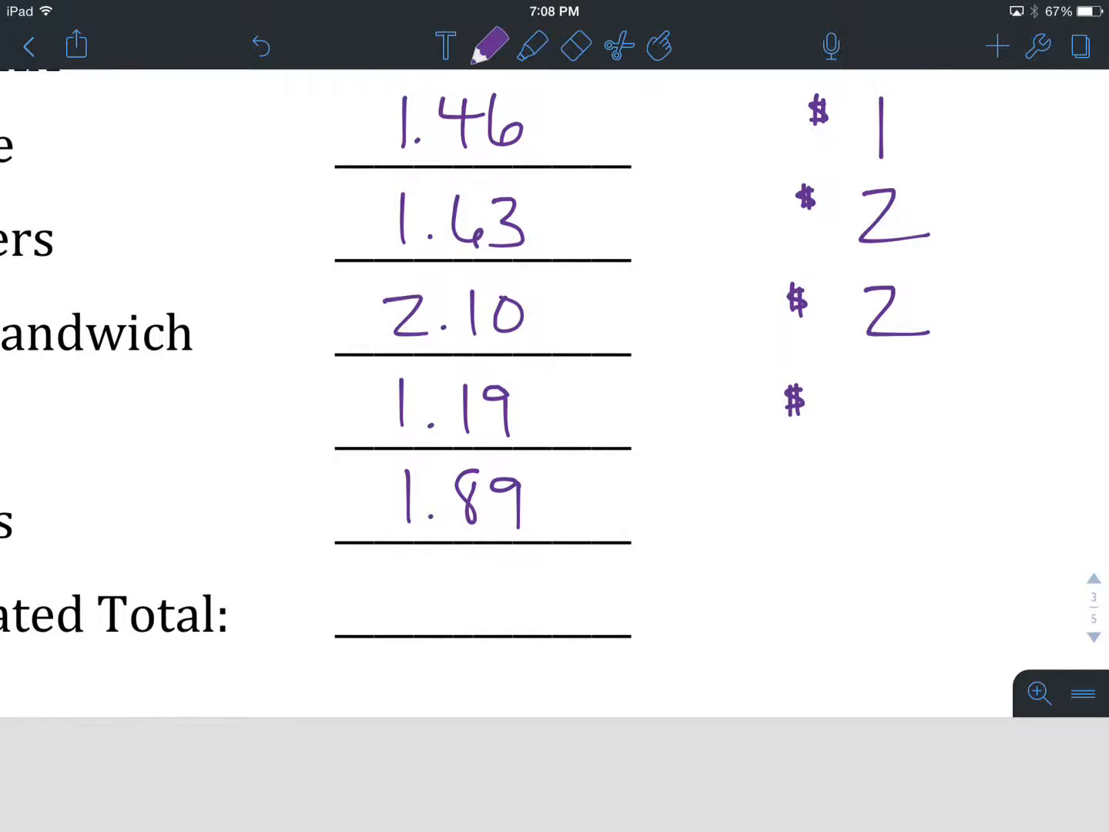
# Write the rounded $2, $1, $2, the addition line, and Cynthia's estimated total of $8
pyautogui.moveTo(881, 378); pyautogui.dragTo(881, 432)
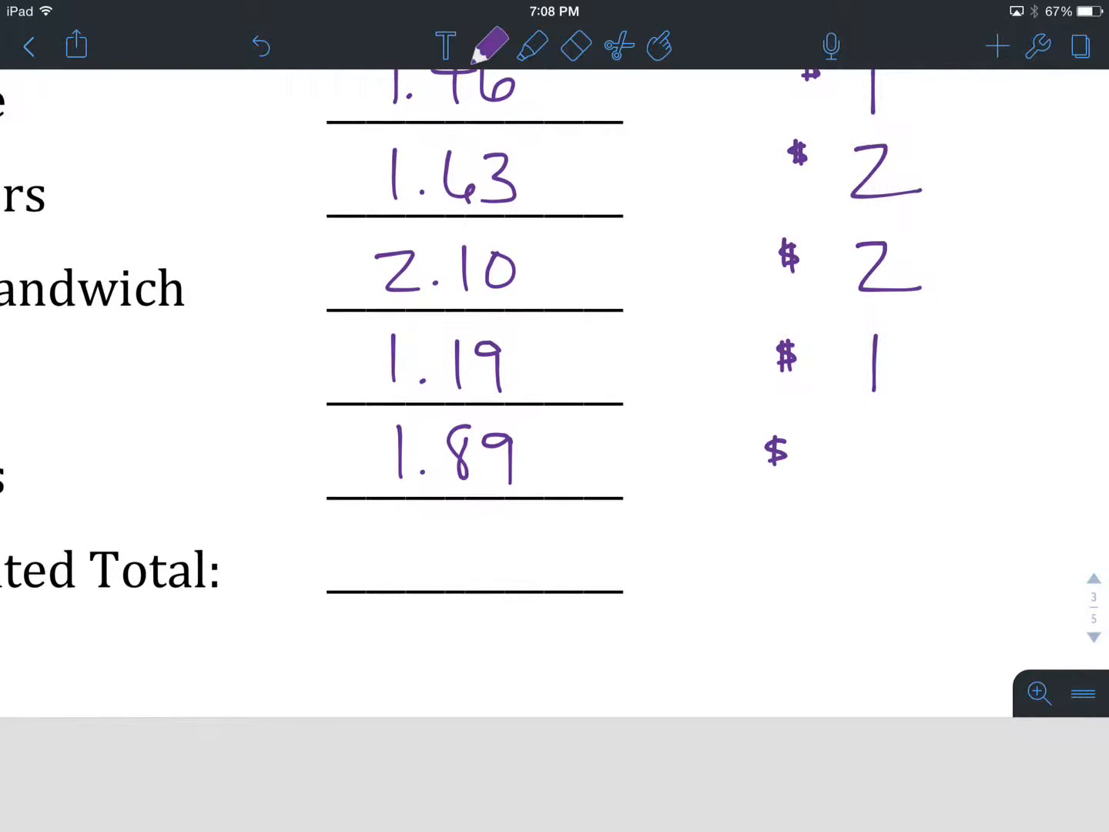
pyautogui.moveTo(844, 432); pyautogui.dragTo(881, 478)
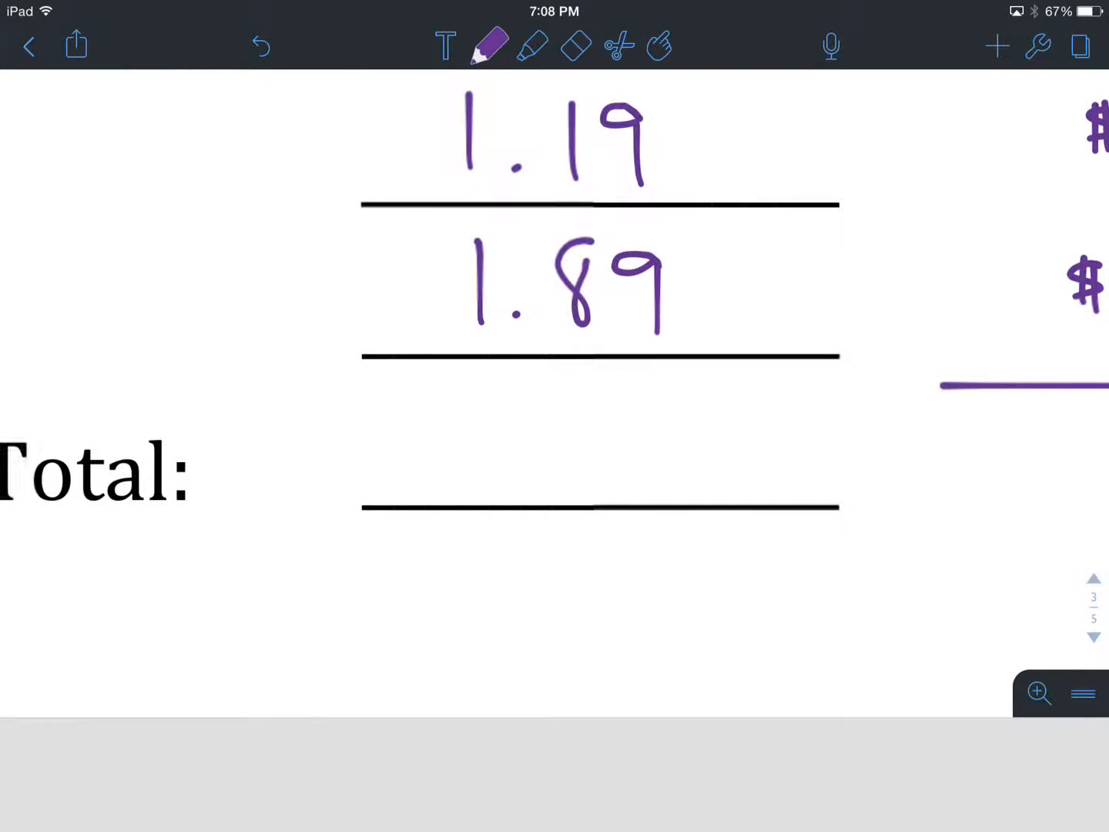
pyautogui.moveTo(493, 401); pyautogui.dragTo(608, 478)
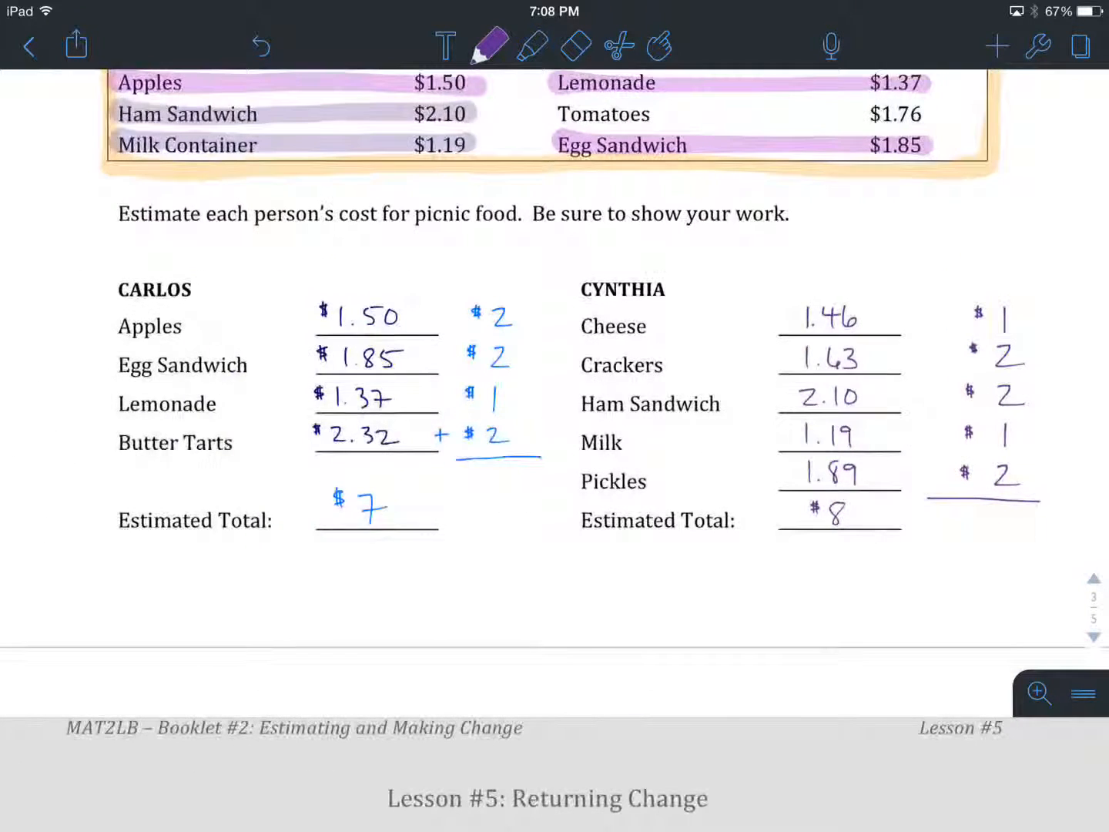
pyautogui.scroll(-3)
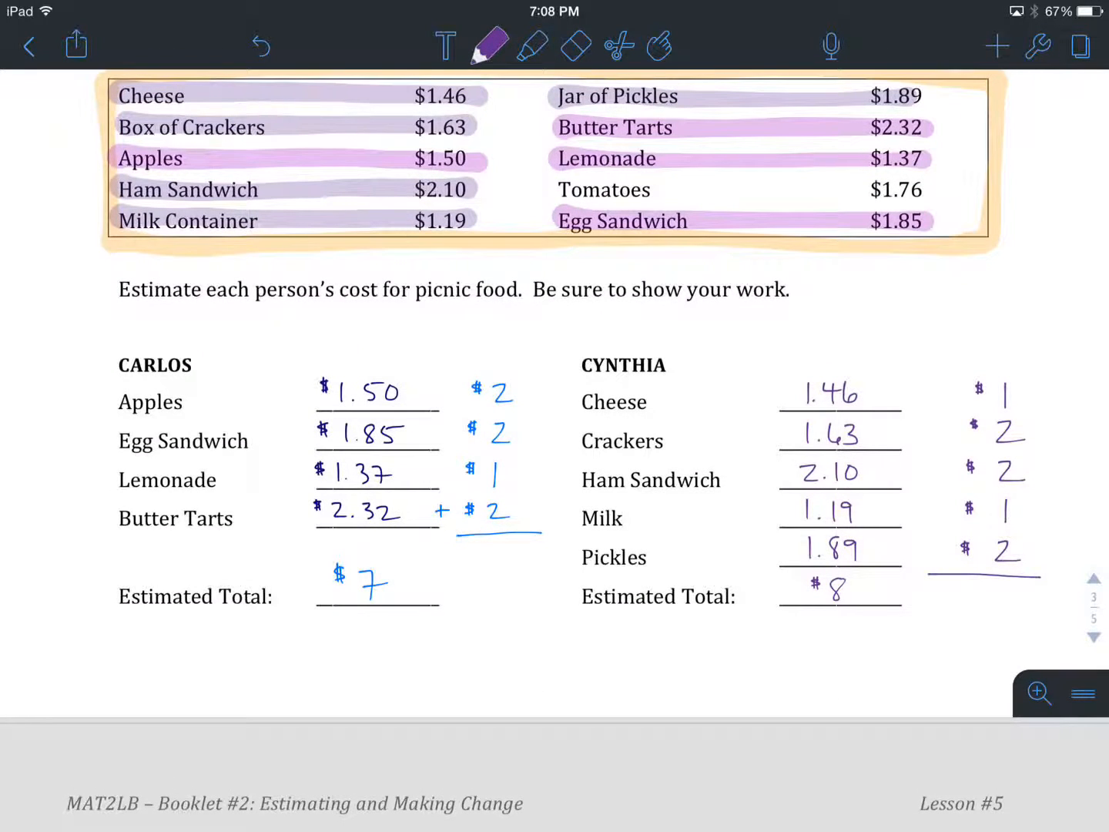